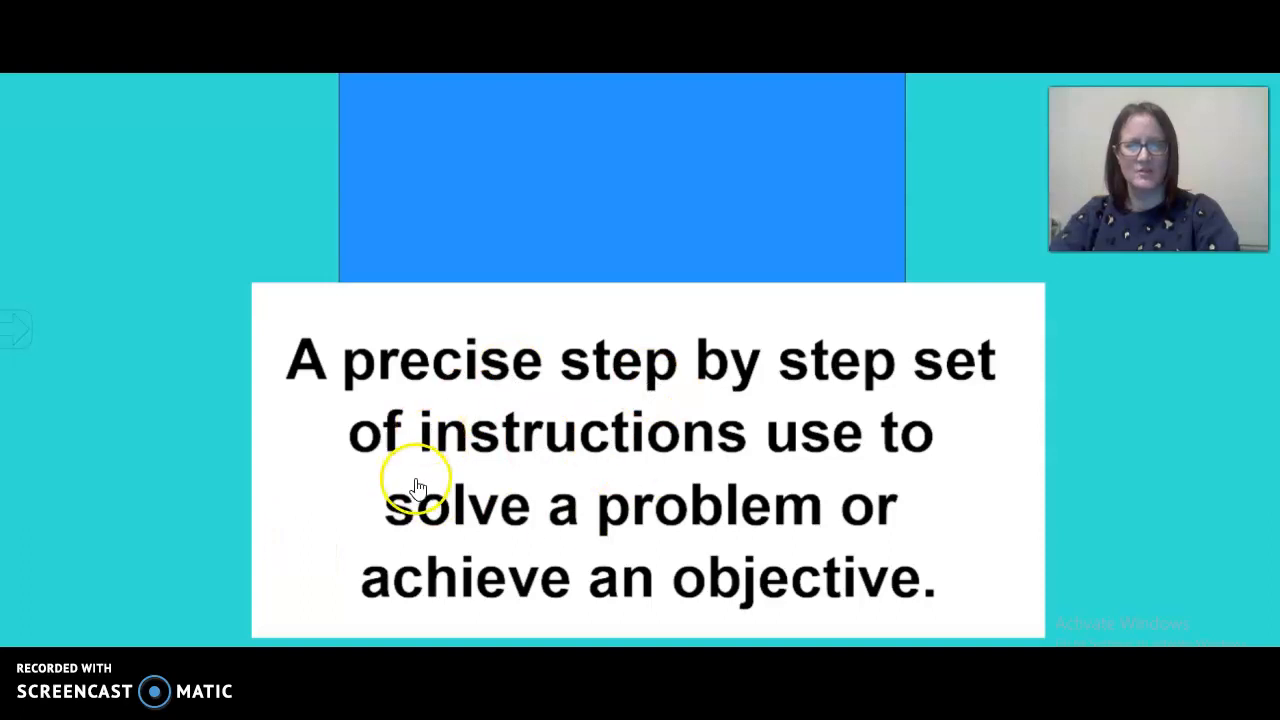
mouse_move(190, 476)
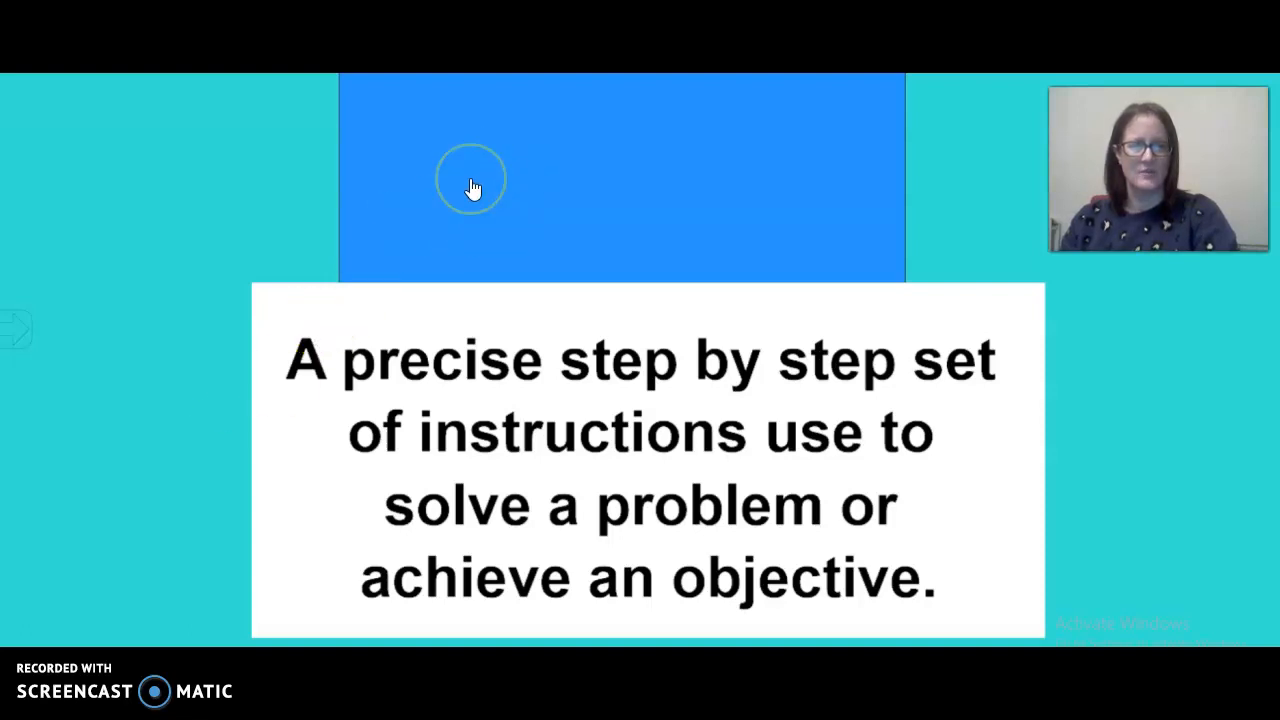
mouse_move(528, 156)
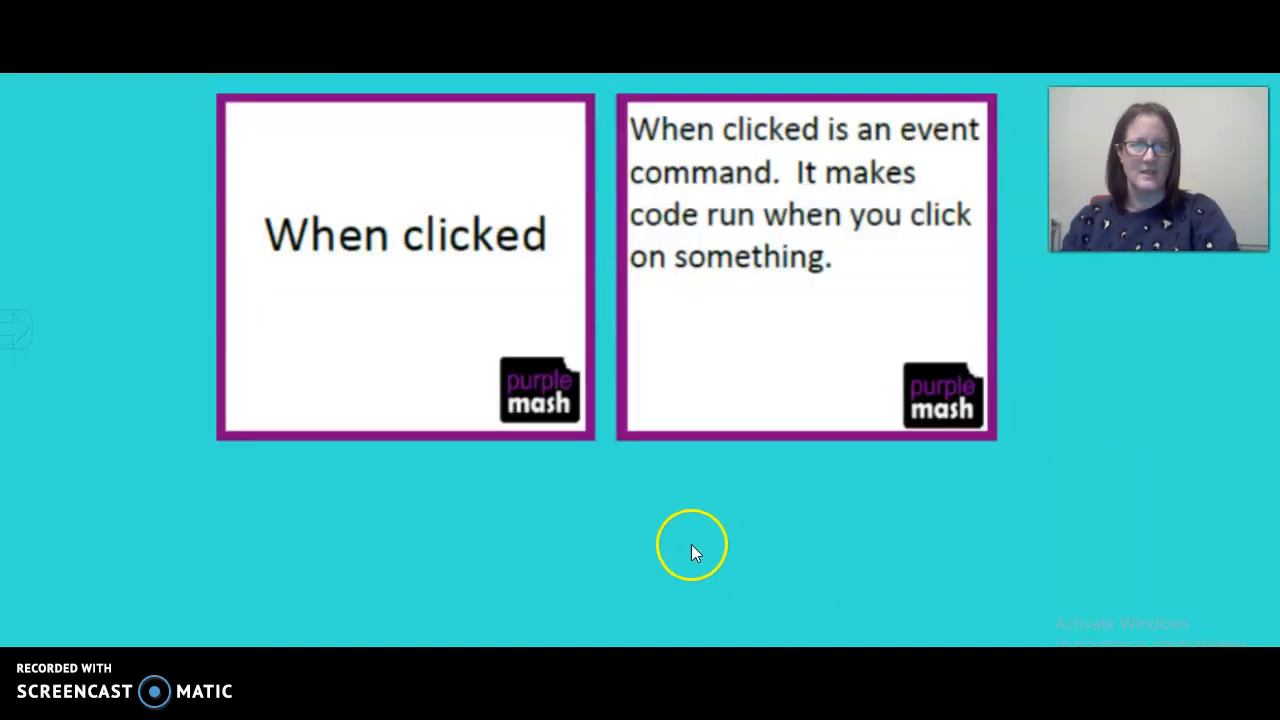
mouse_move(476, 284)
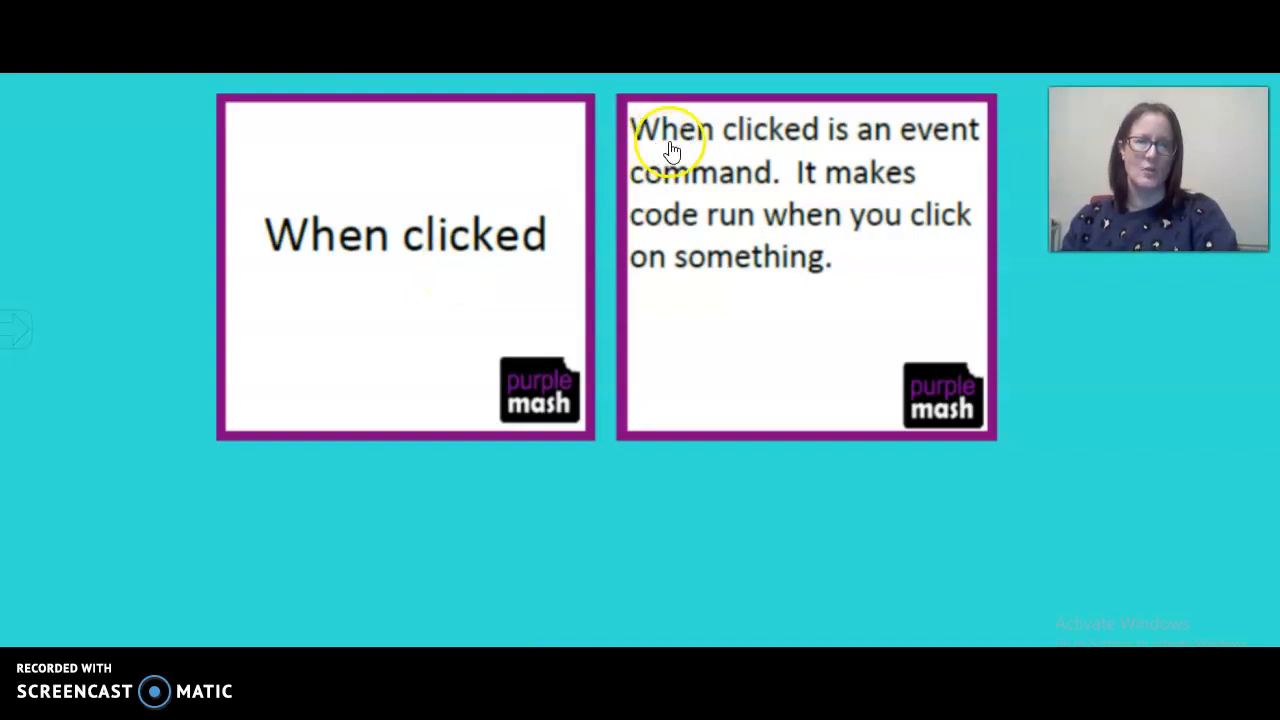
mouse_move(756, 144)
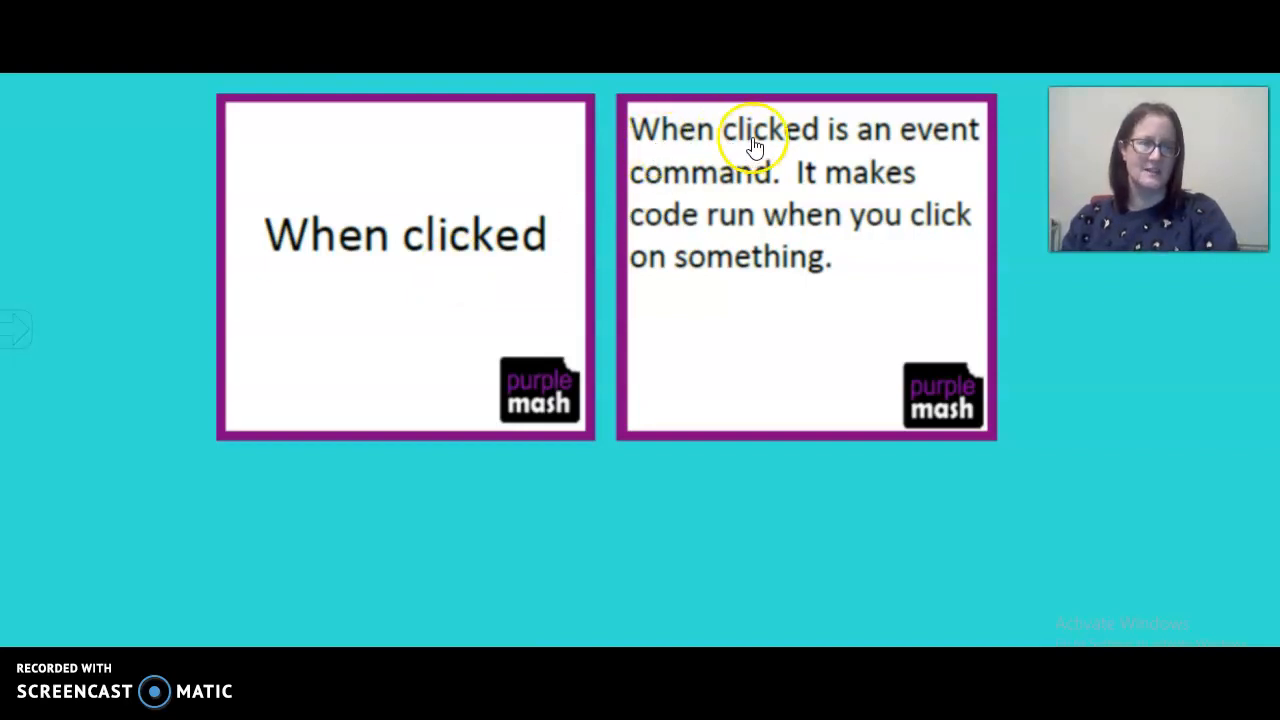
mouse_move(764, 296)
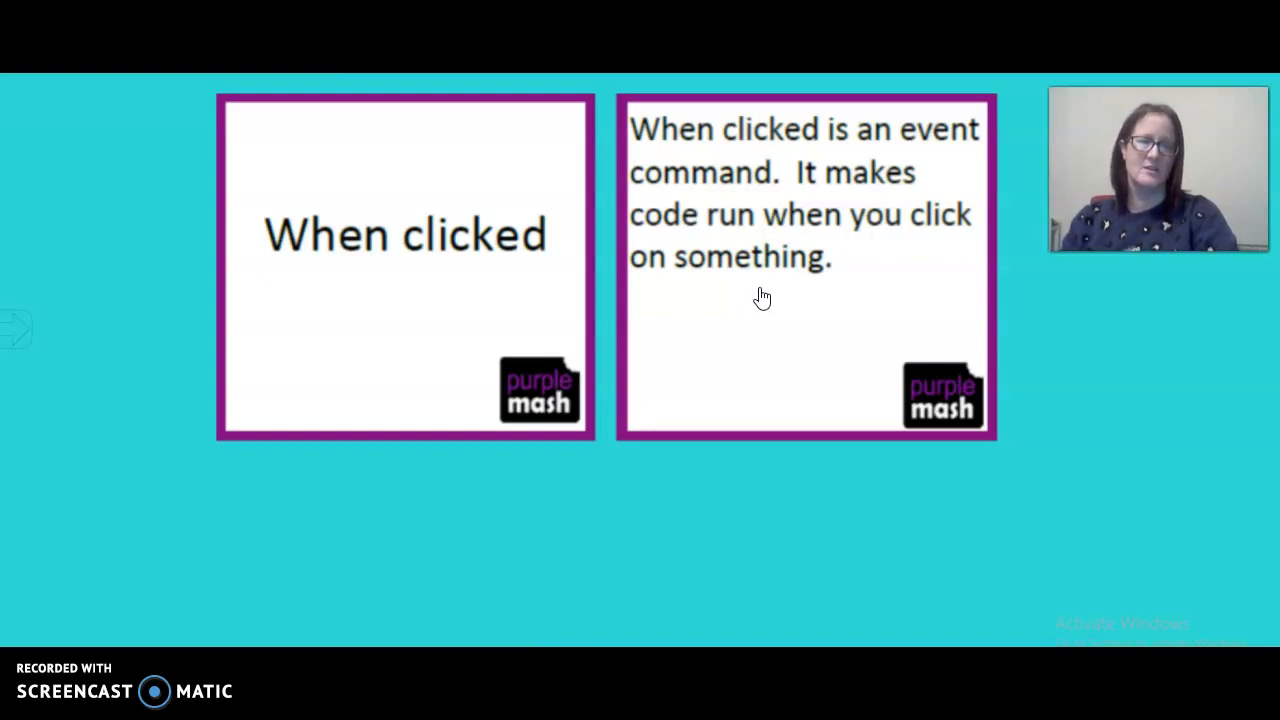
mouse_move(756, 300)
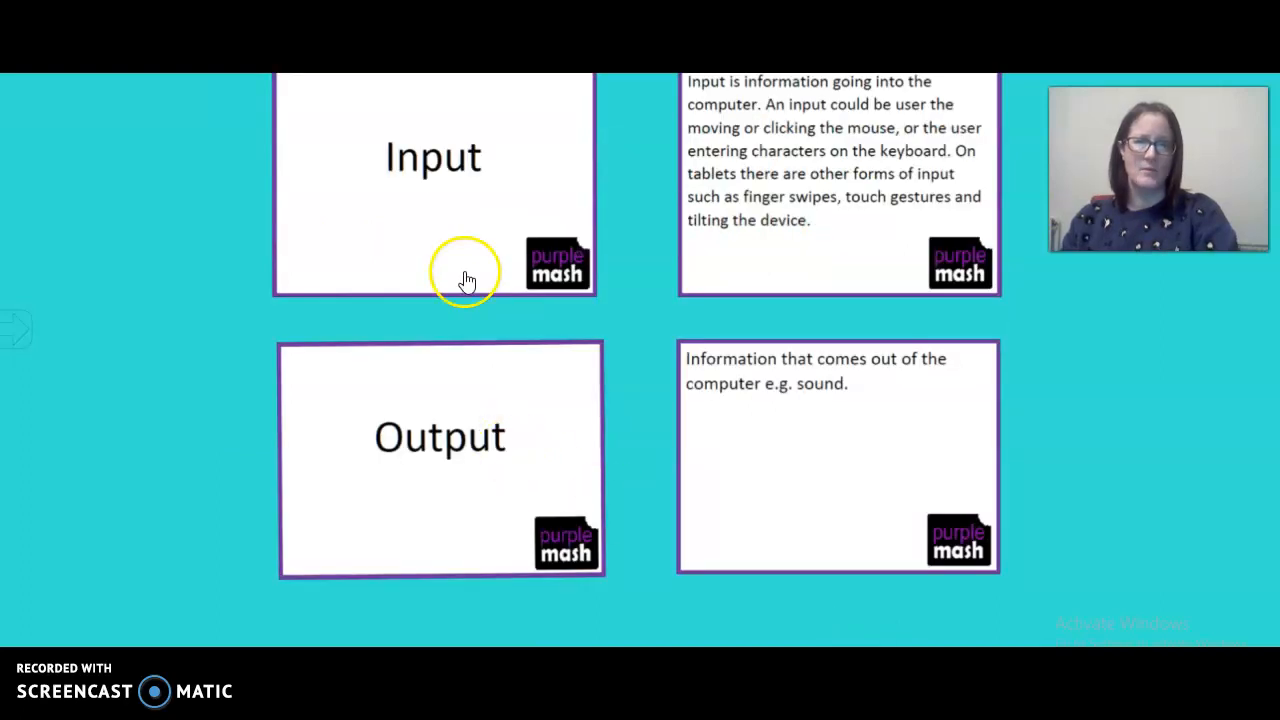
mouse_move(454, 192)
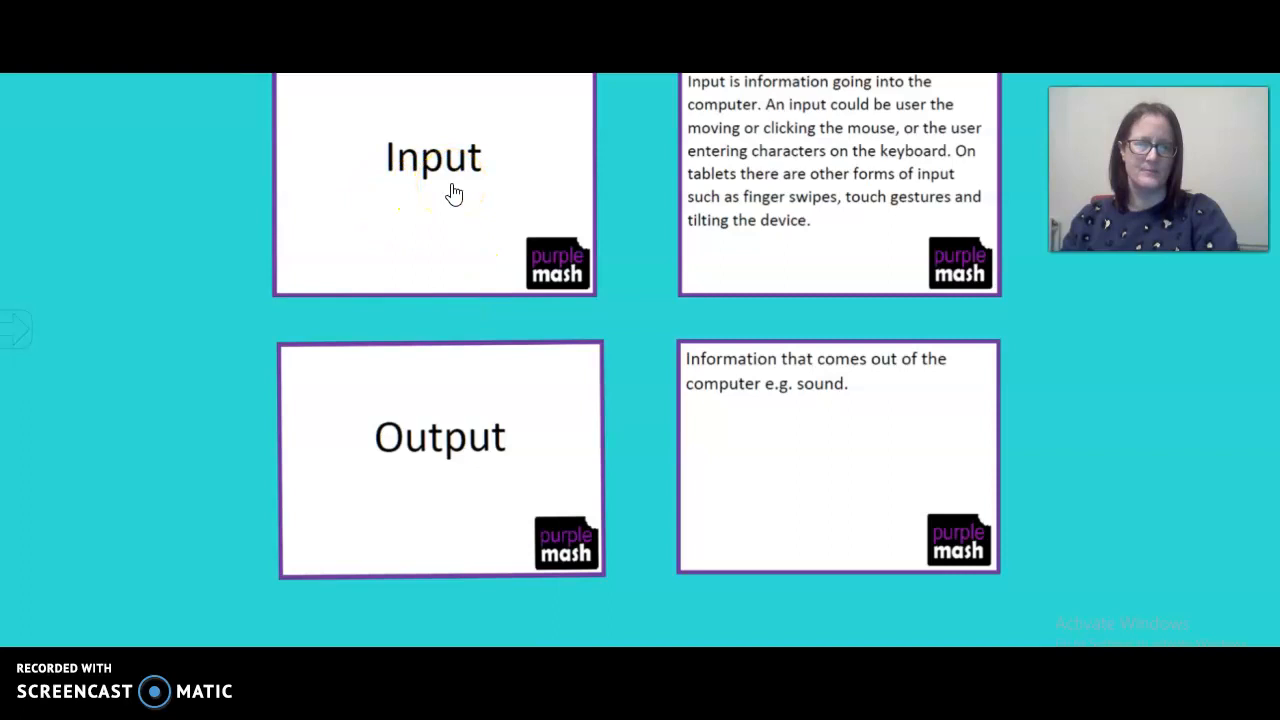
mouse_move(608, 208)
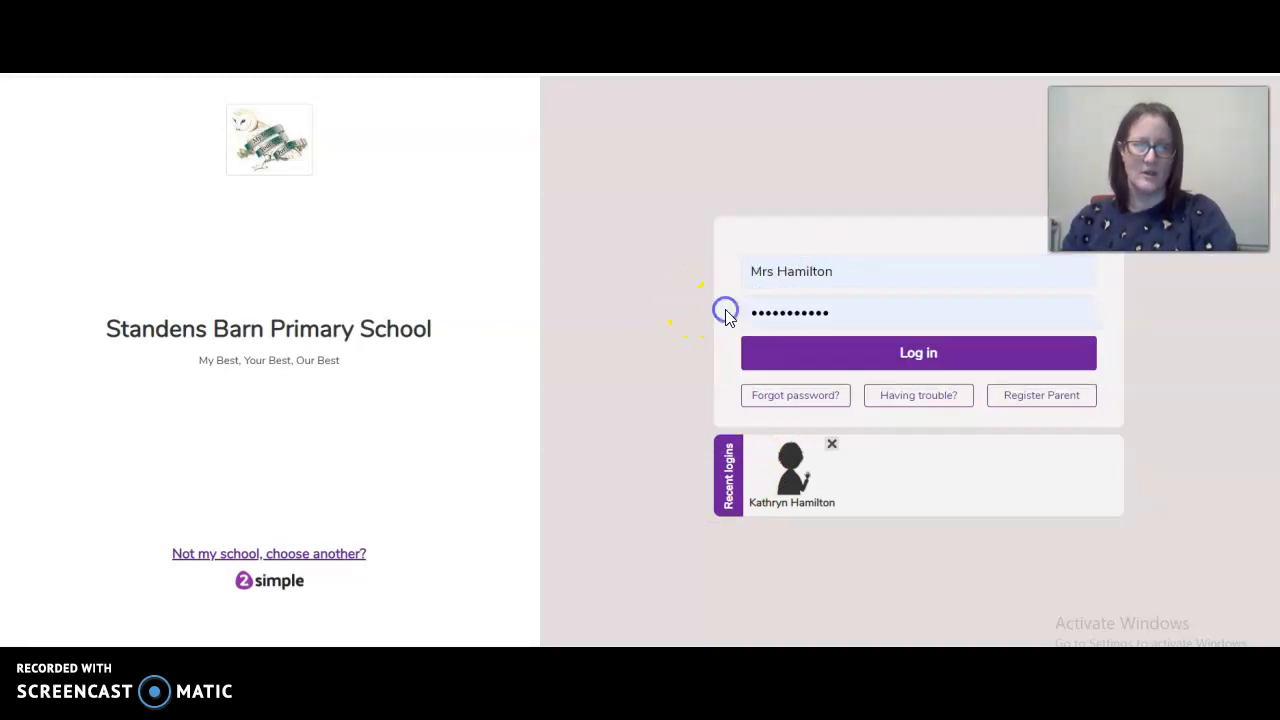
Step: Sign in to the school Purple Mash account using the saved login details
click(916, 312)
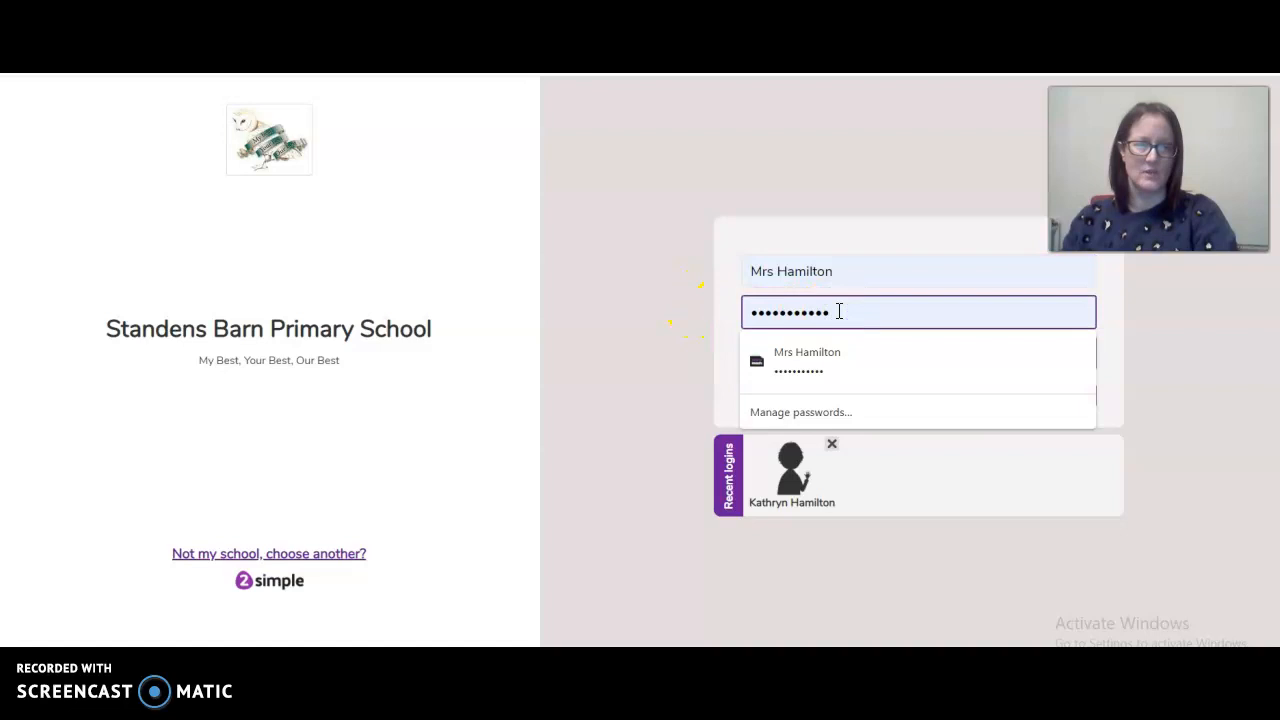
click(916, 352)
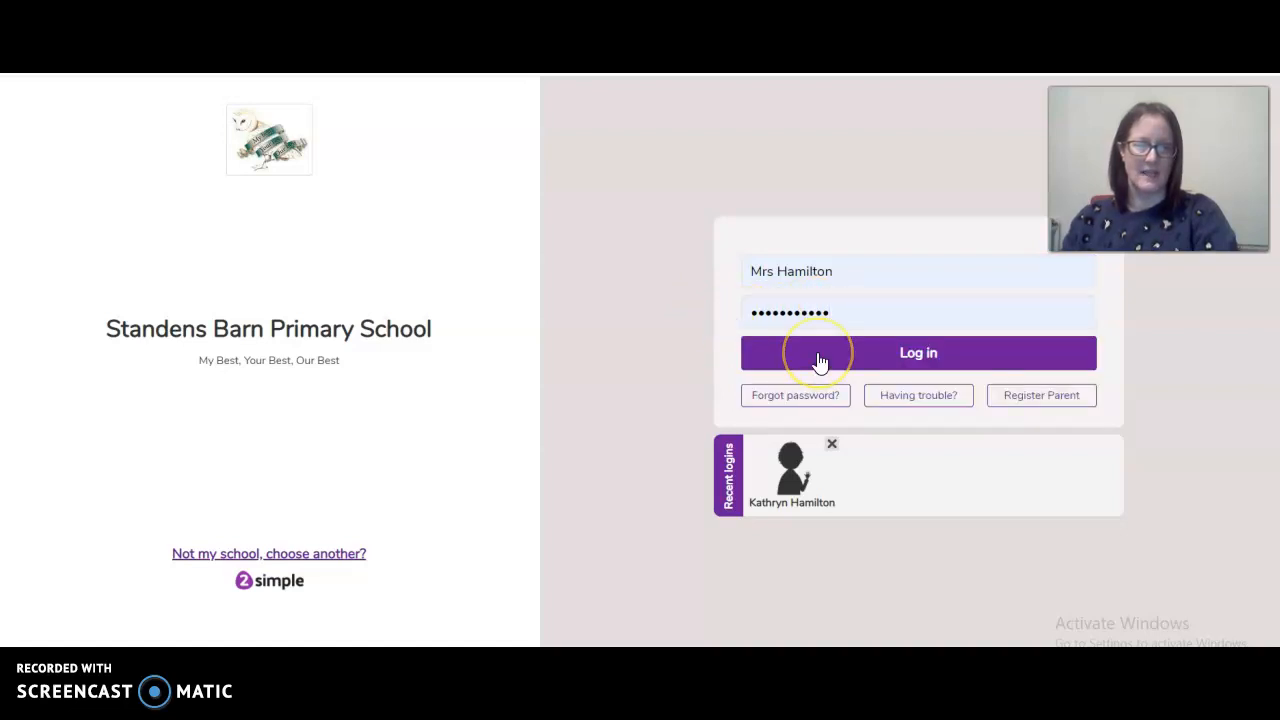
click(916, 352)
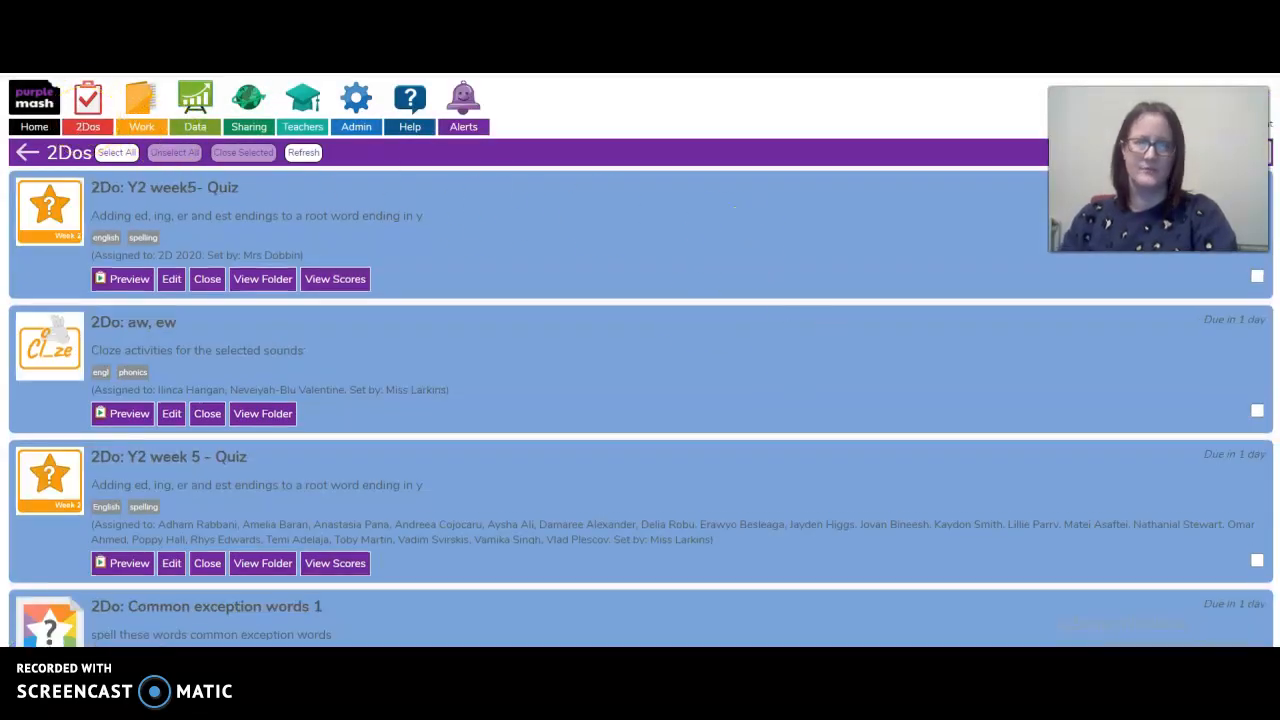
Step: Find the Bubbles 2Do in the assigned activities list and open it
scroll(down, 3)
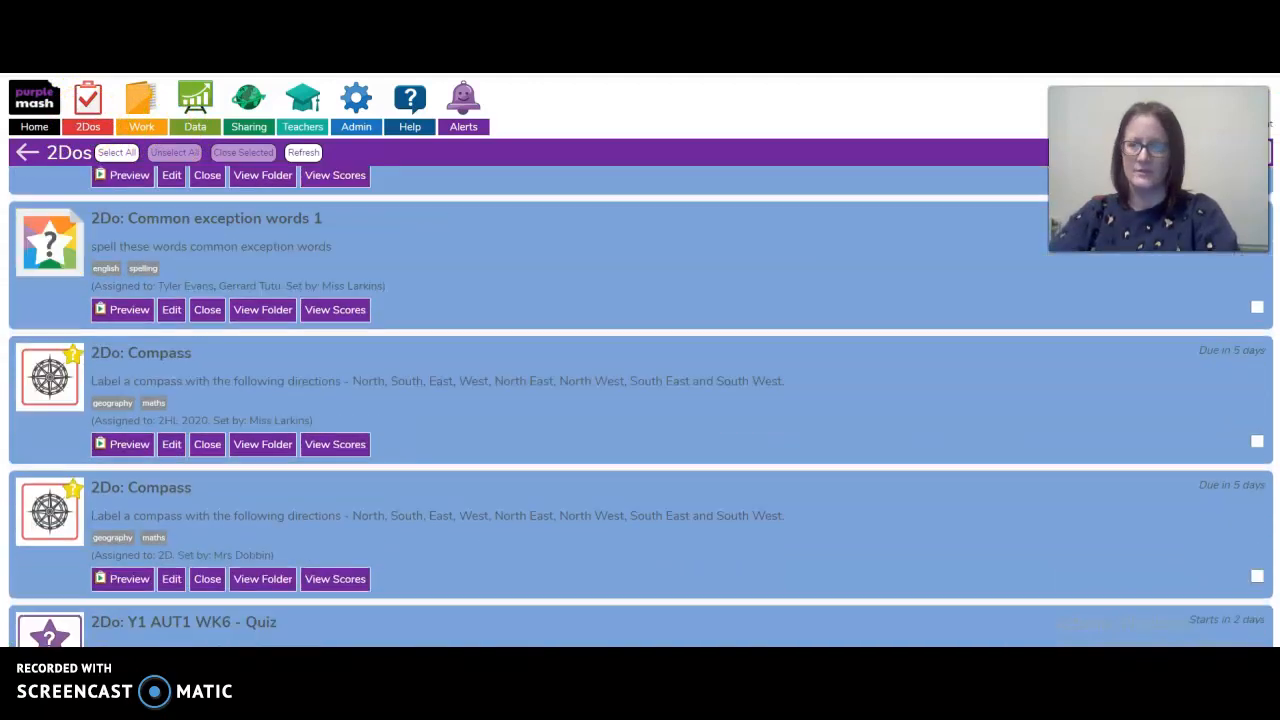
scroll(down, 3)
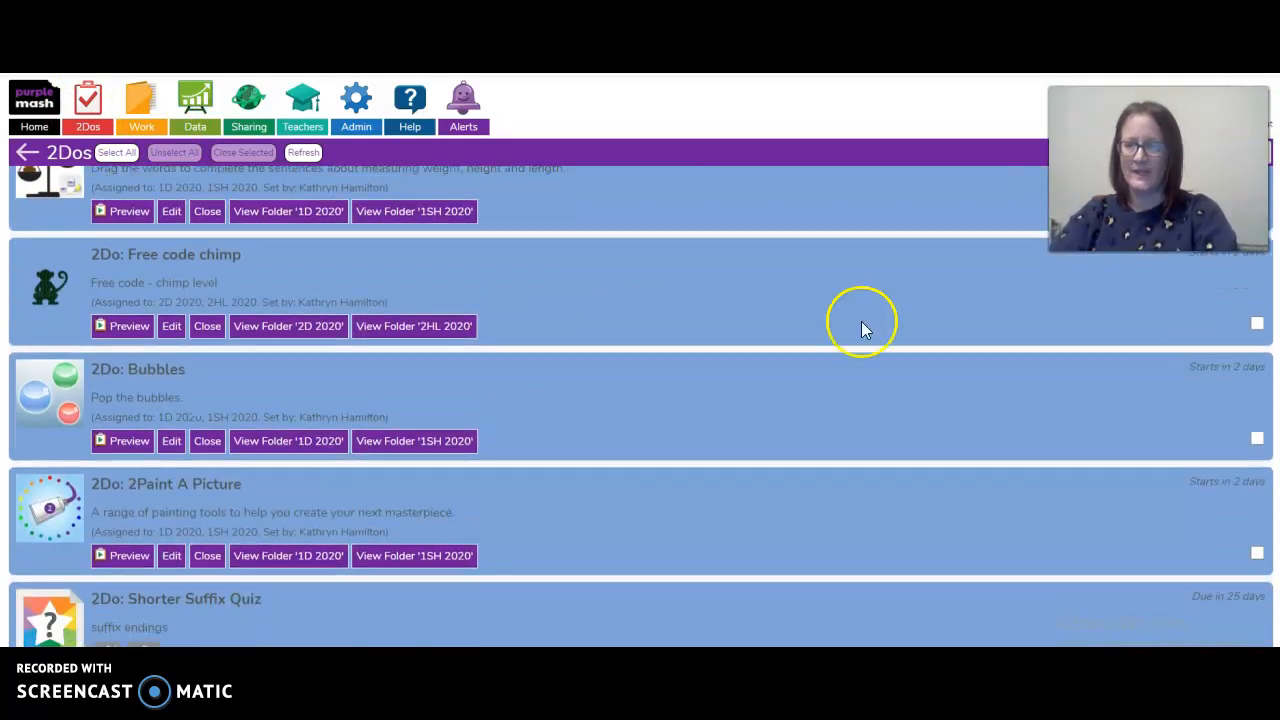
mouse_move(104, 376)
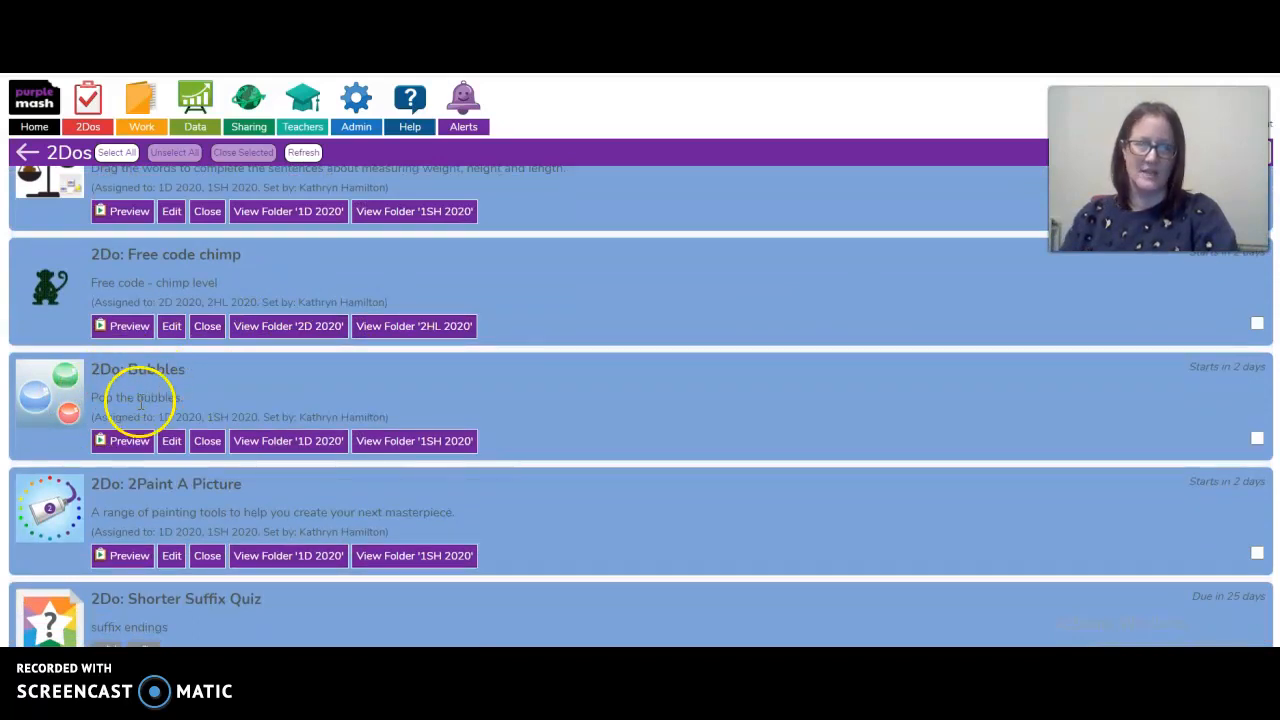
click(128, 440)
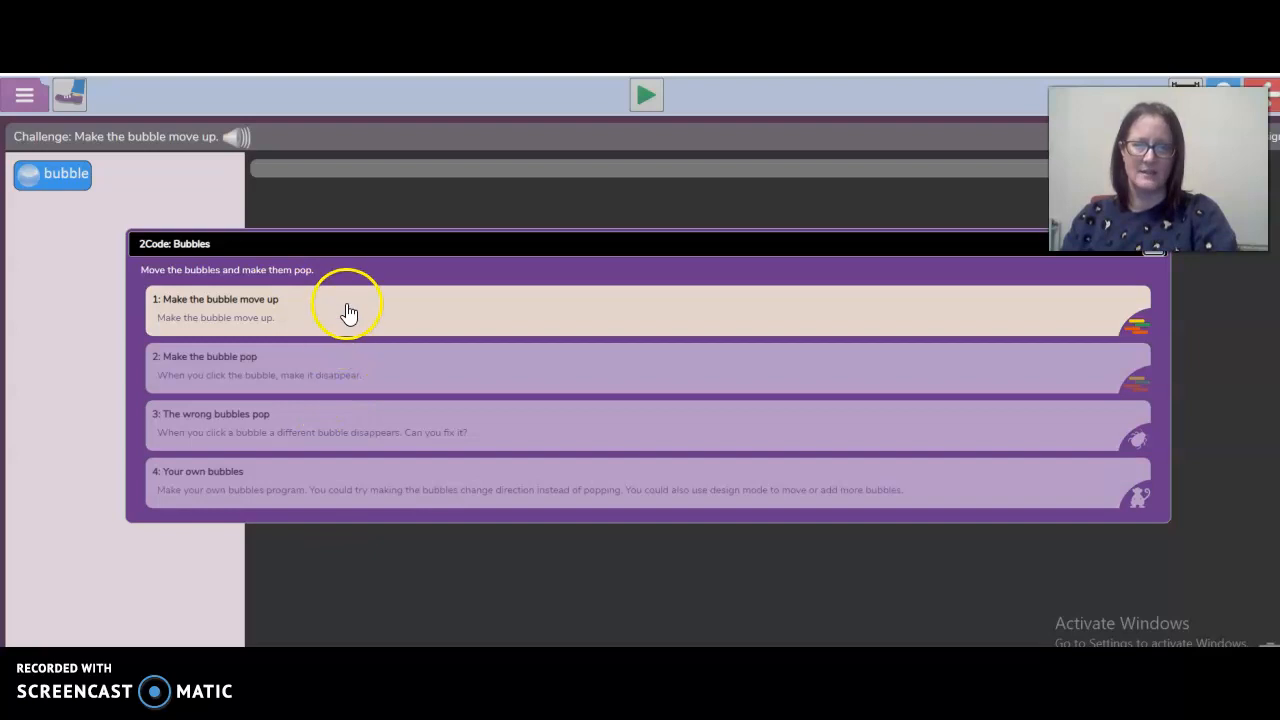
mouse_move(356, 320)
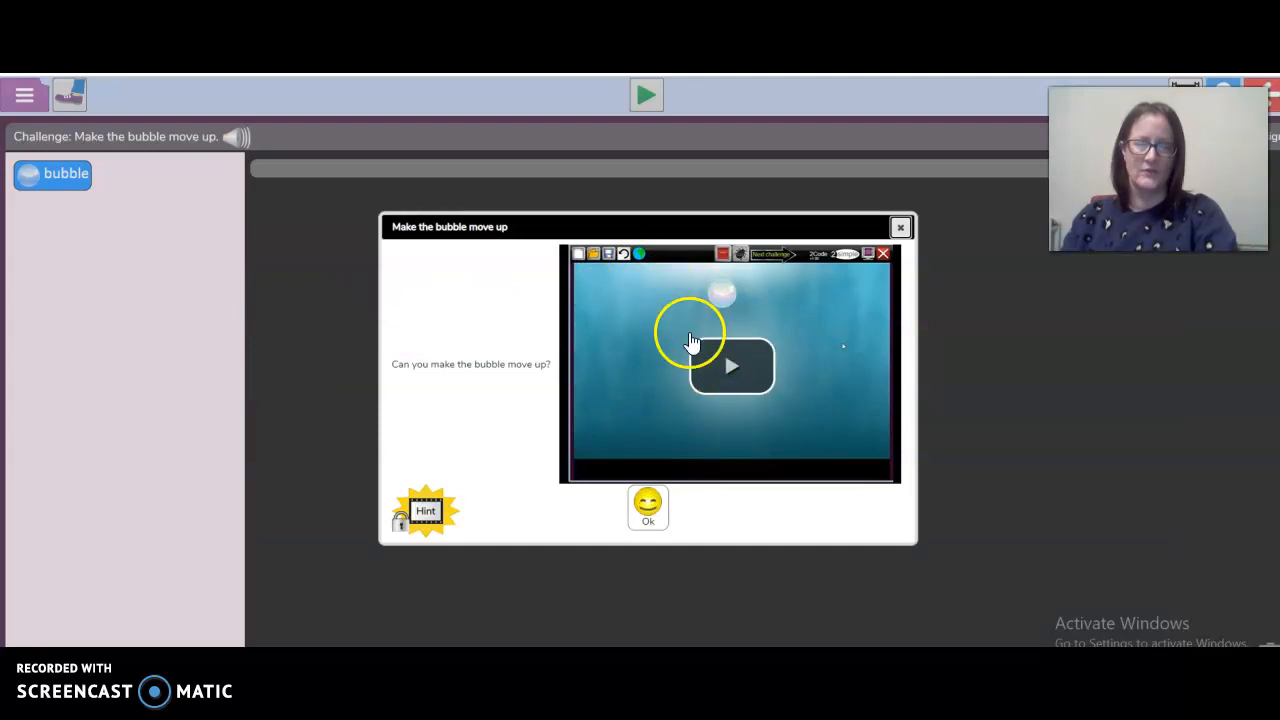
mouse_move(770, 388)
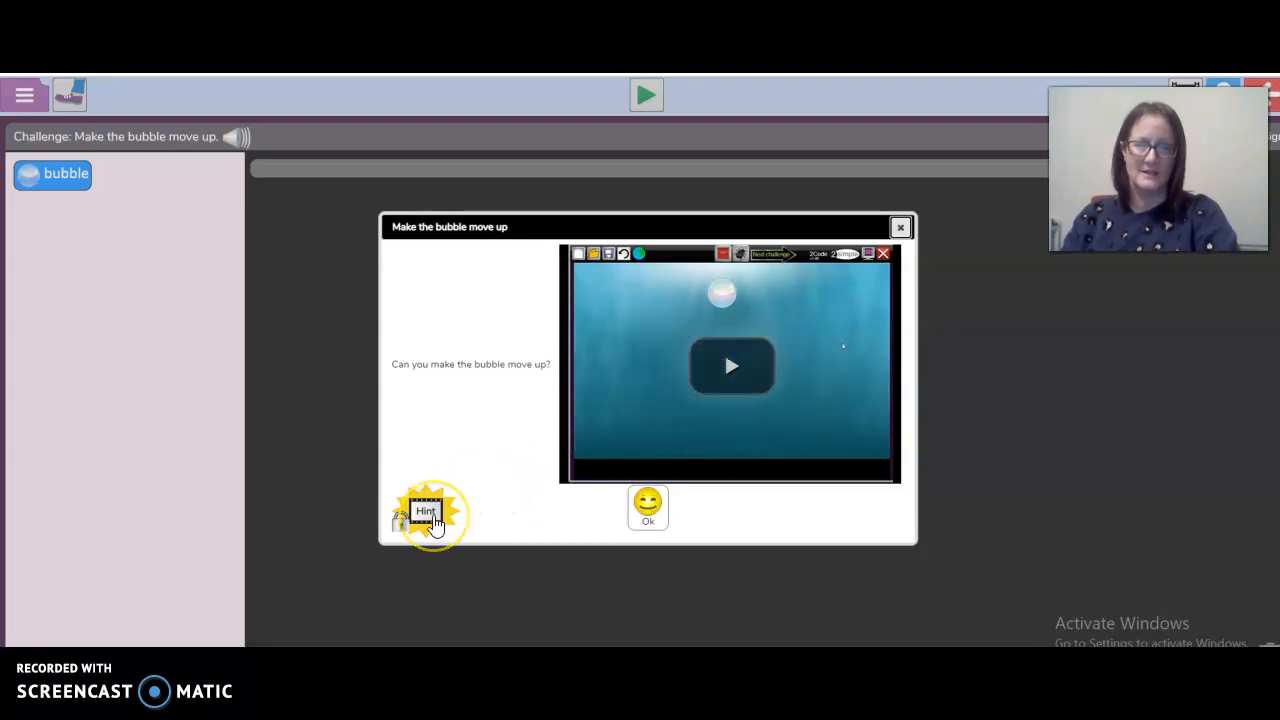
mouse_move(900, 228)
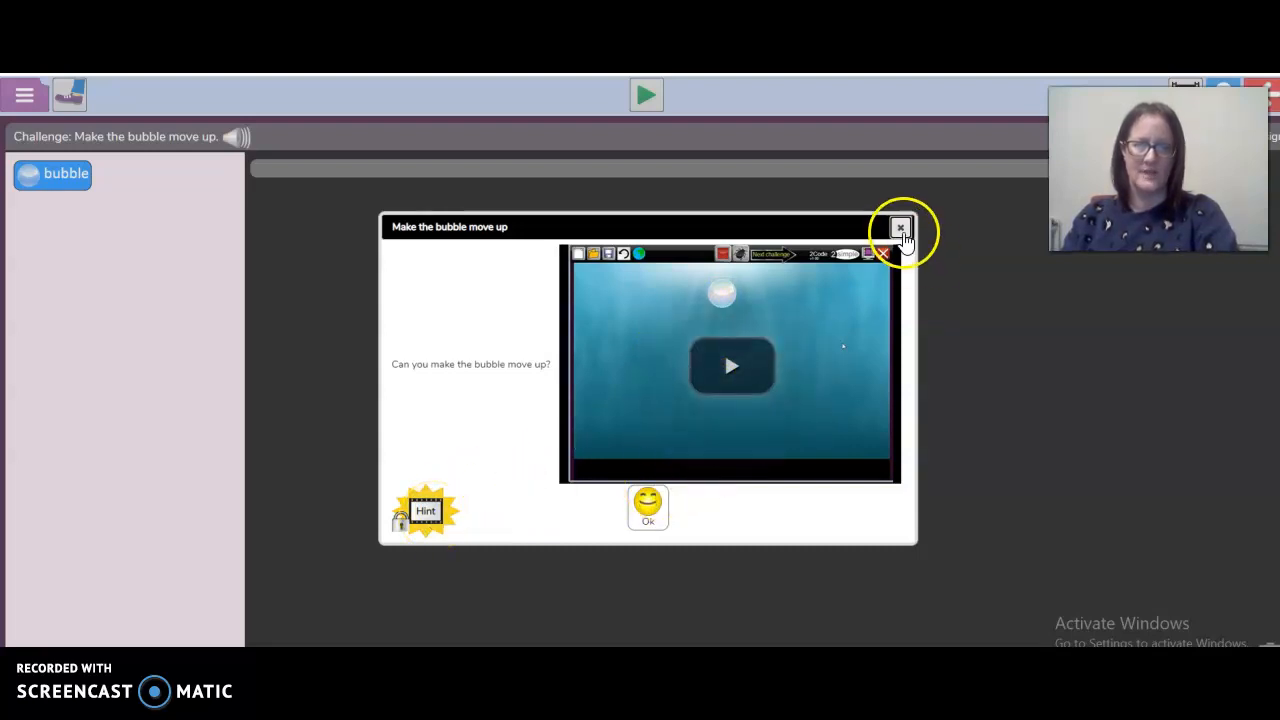
Step: Dismiss the 'Make the bubble move up' challenge instructions to reach the coding area
click(898, 228)
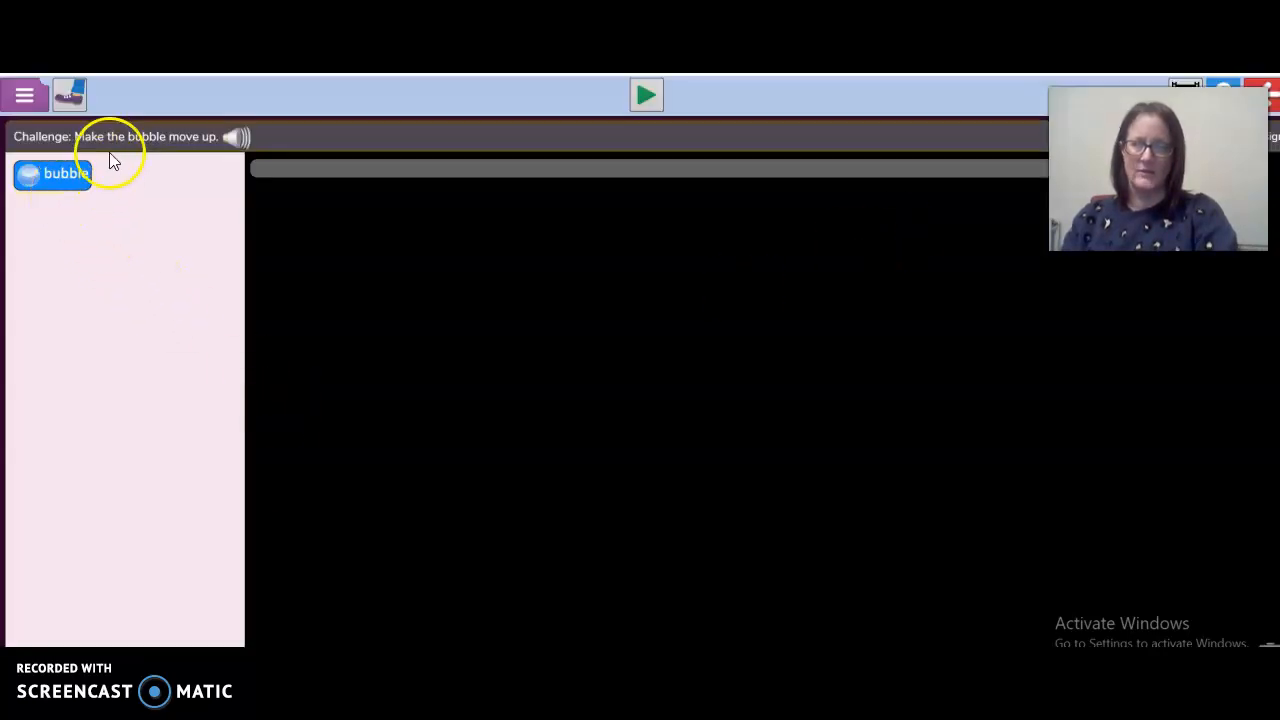
mouse_move(168, 156)
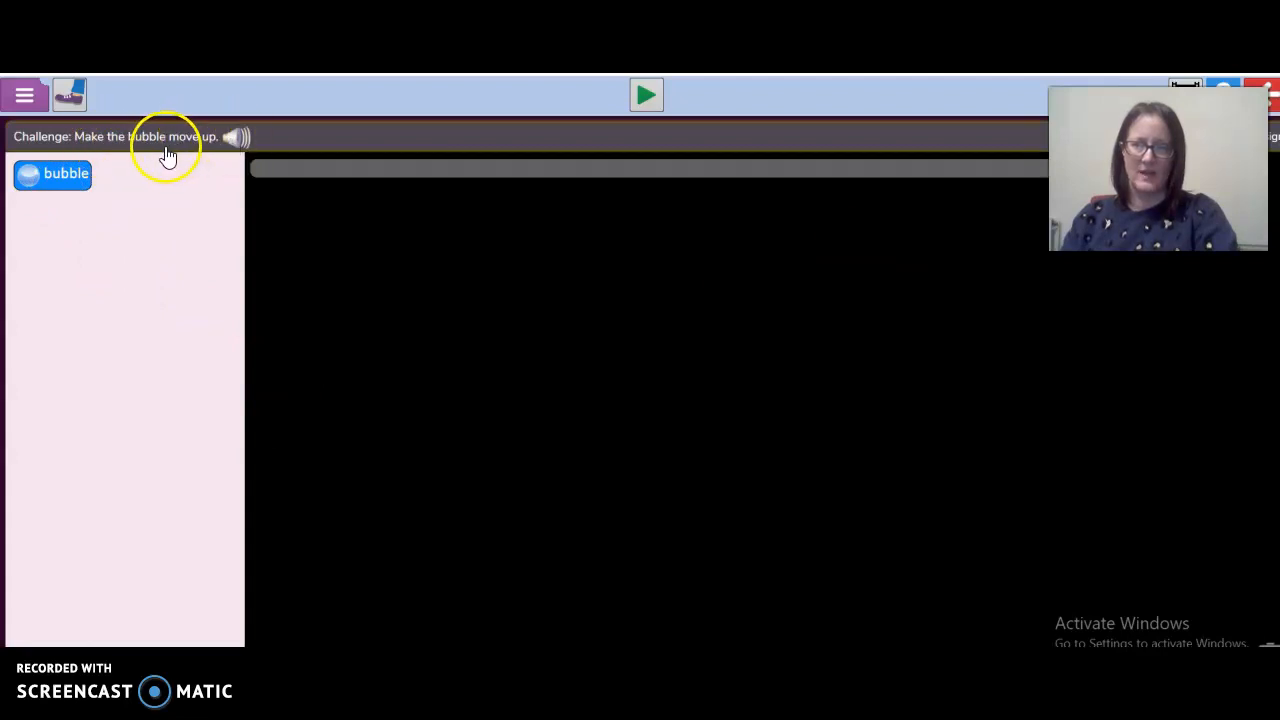
mouse_move(90, 236)
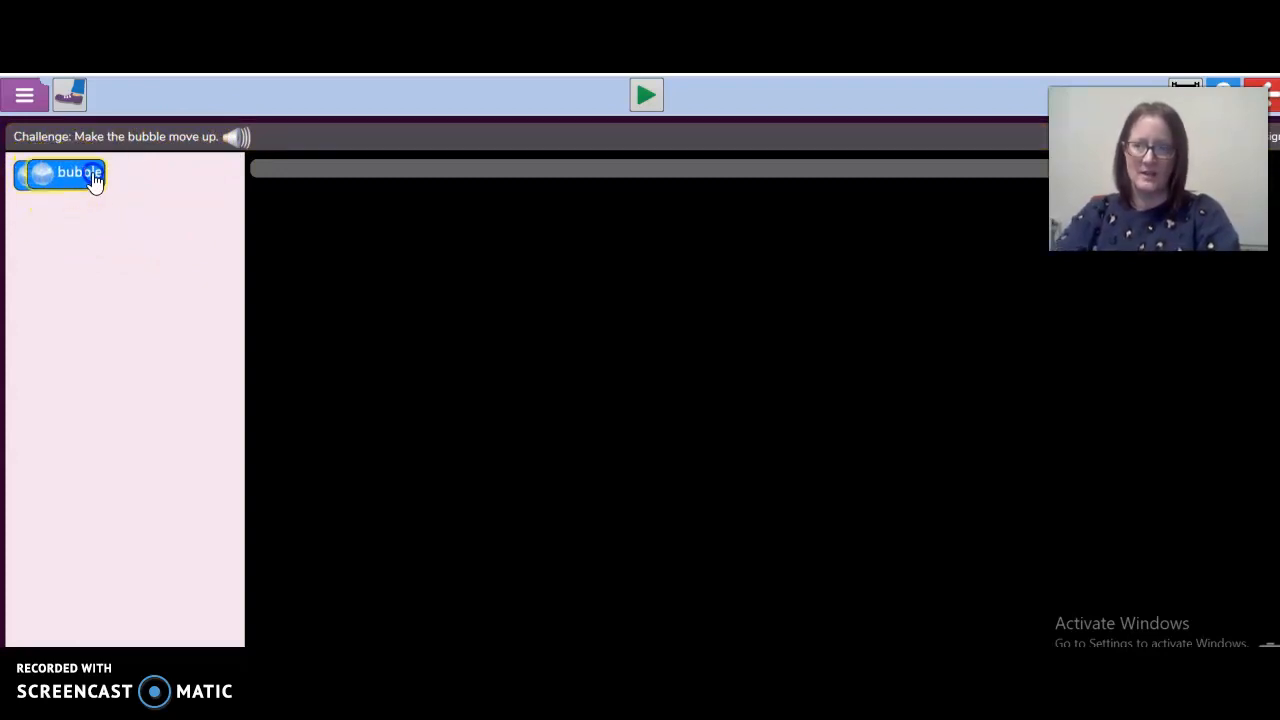
Step: Place the bubble object in the code area with an 'up' command attached
drag(60, 172, 300, 174)
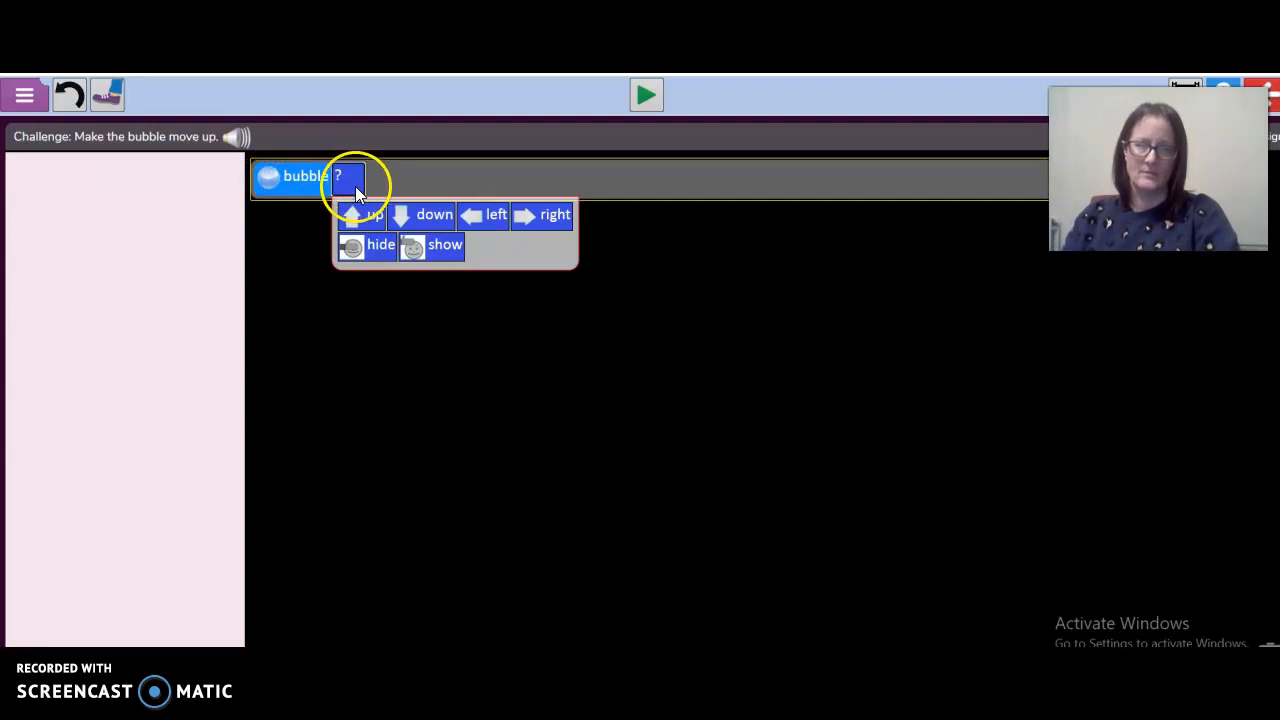
mouse_move(444, 258)
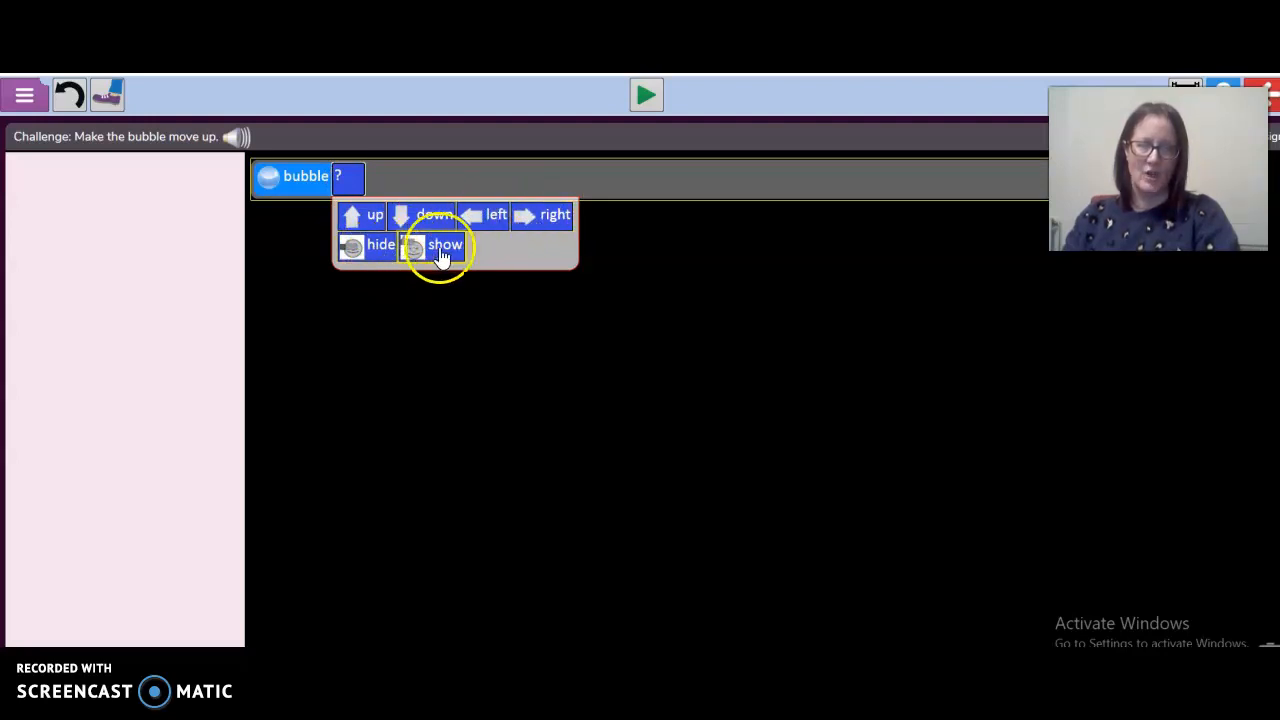
mouse_move(136, 144)
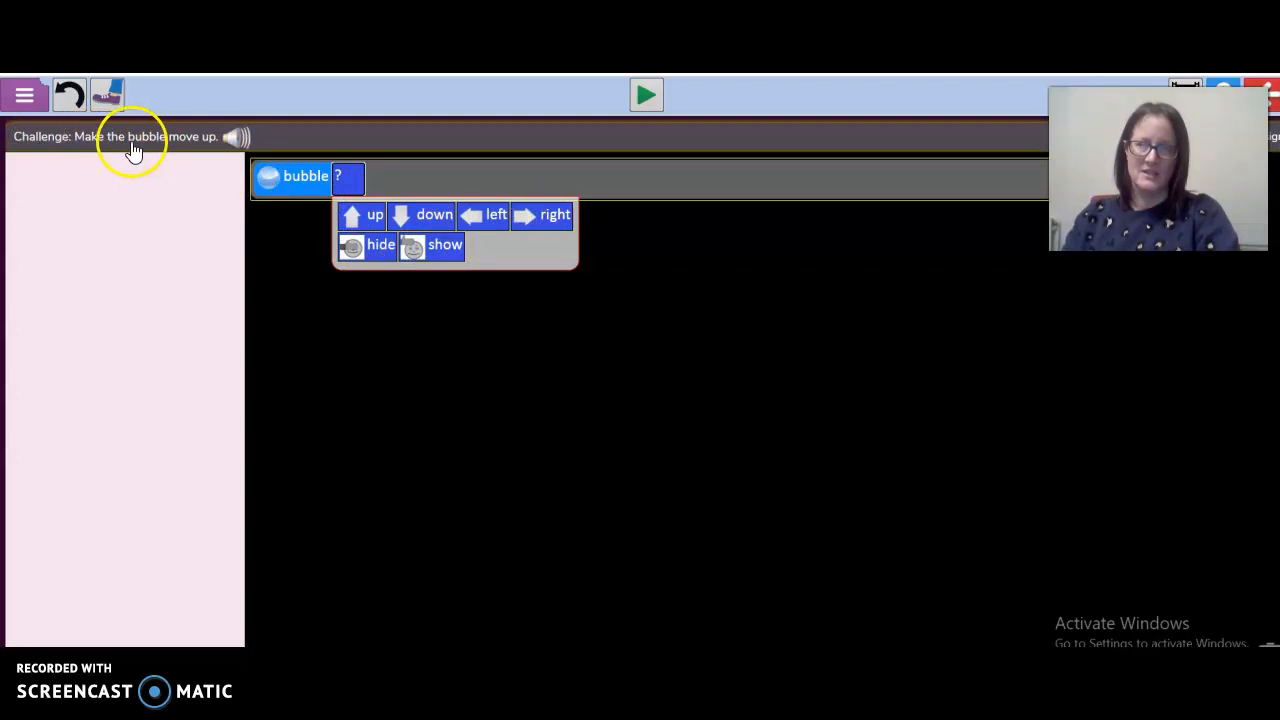
mouse_move(218, 148)
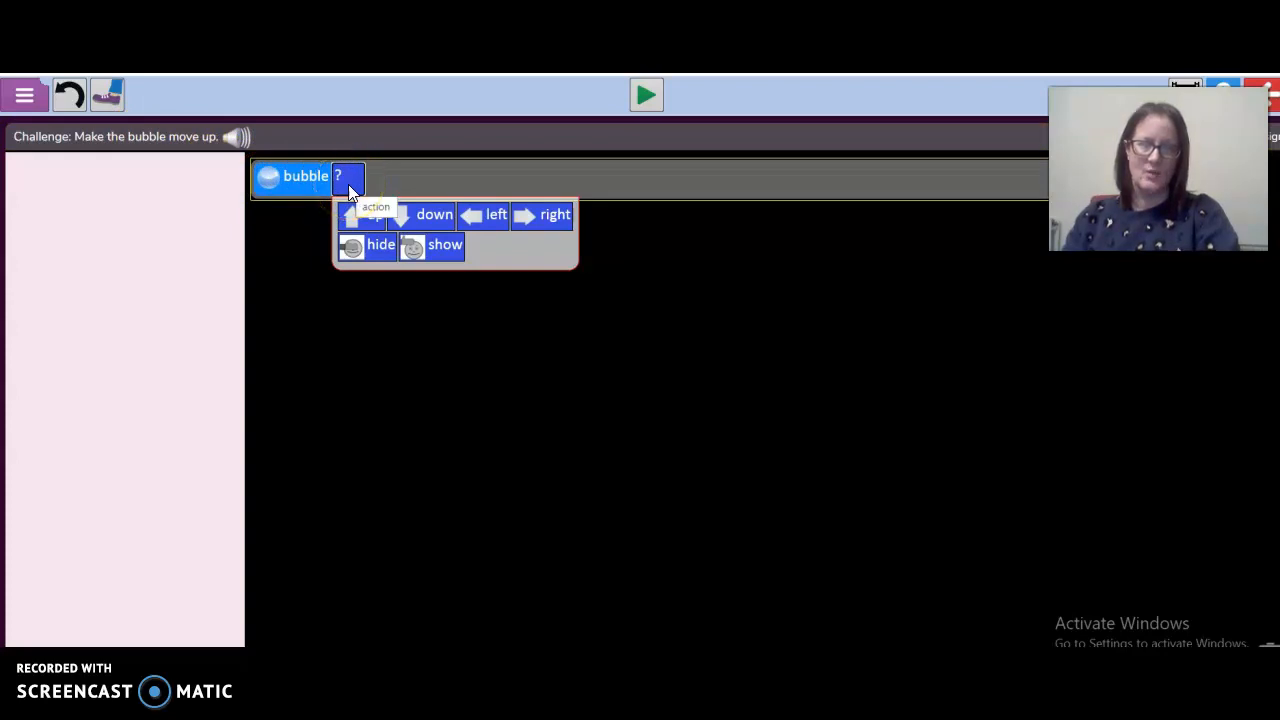
click(360, 214)
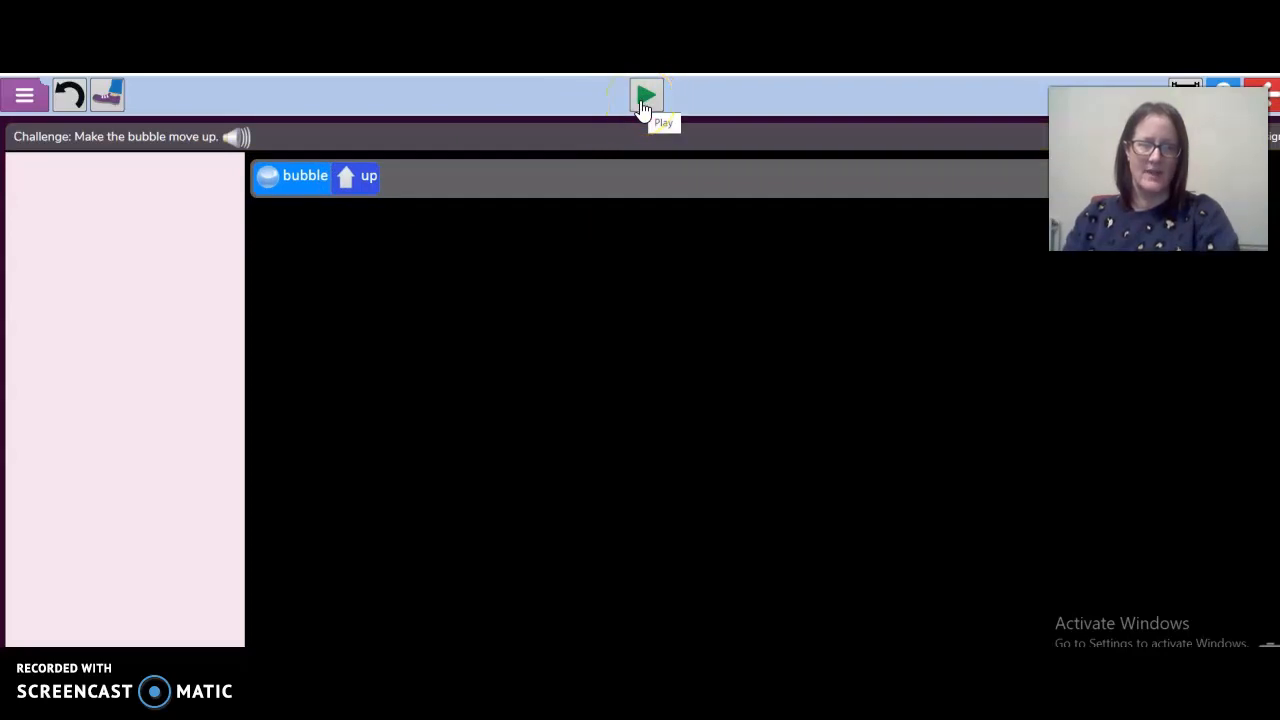
Step: Run the program so the bubble rises to complete the challenge, then continue to the next one
click(646, 96)
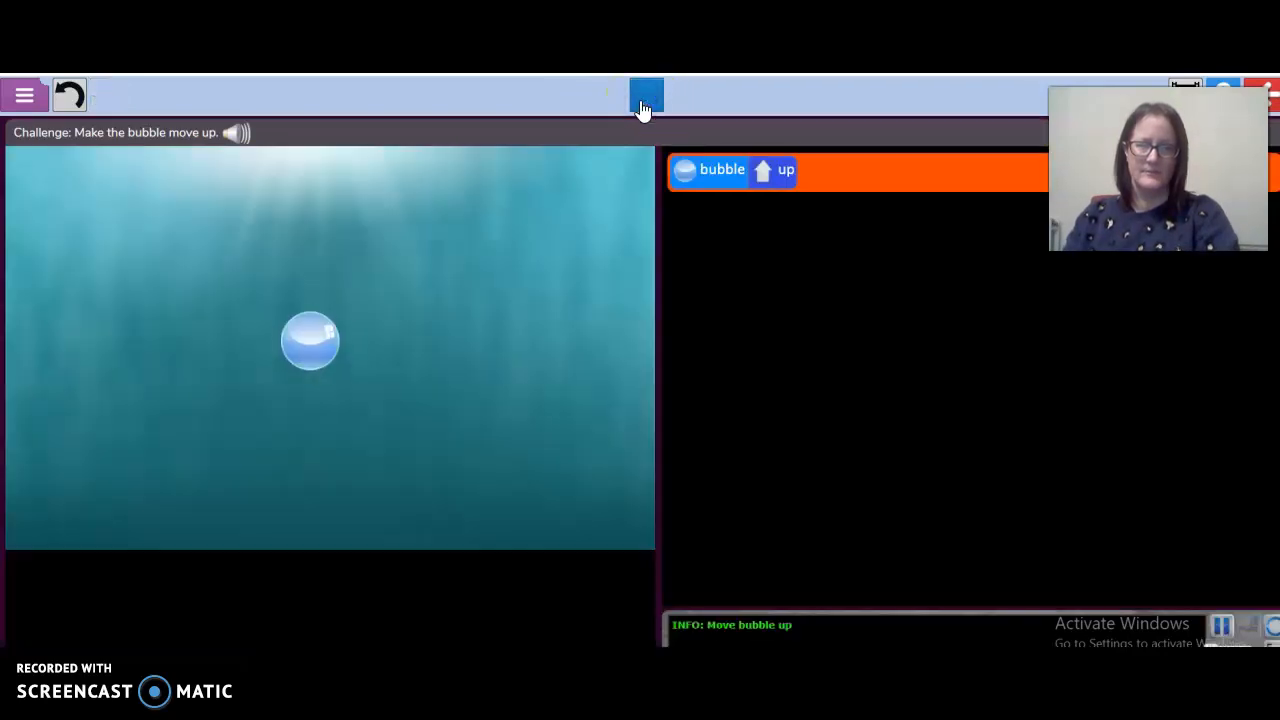
click(646, 96)
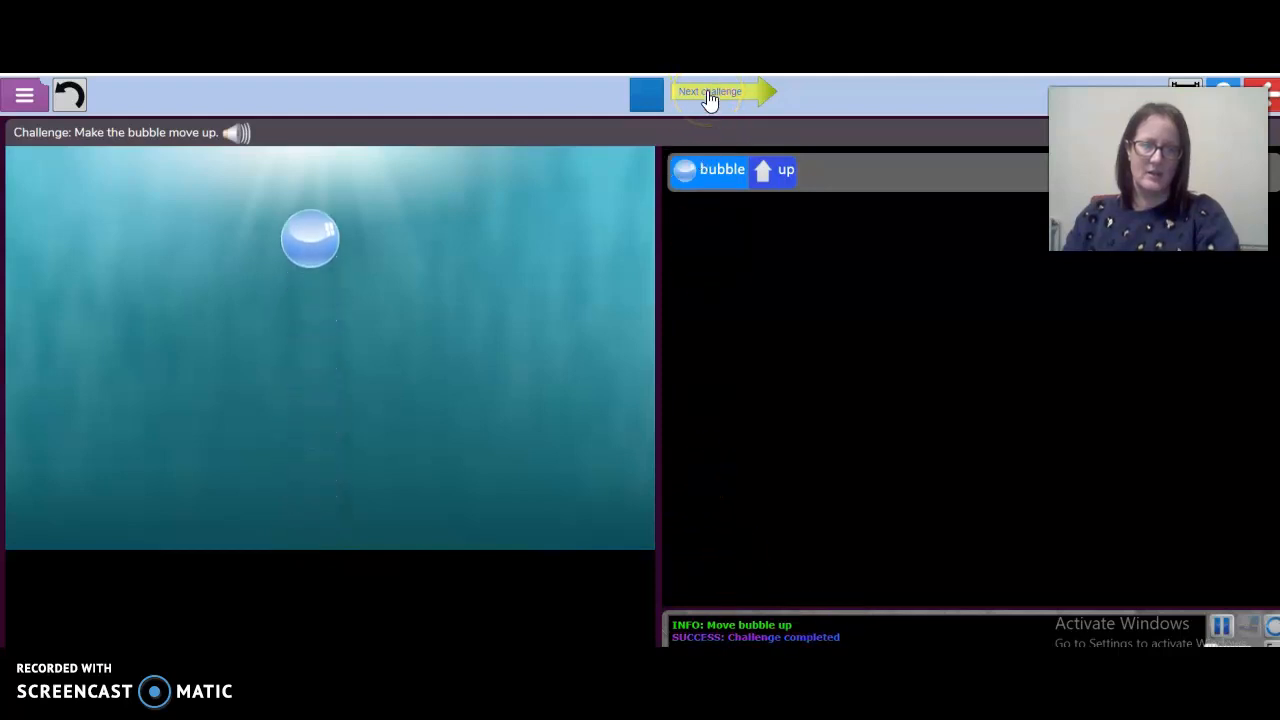
click(710, 92)
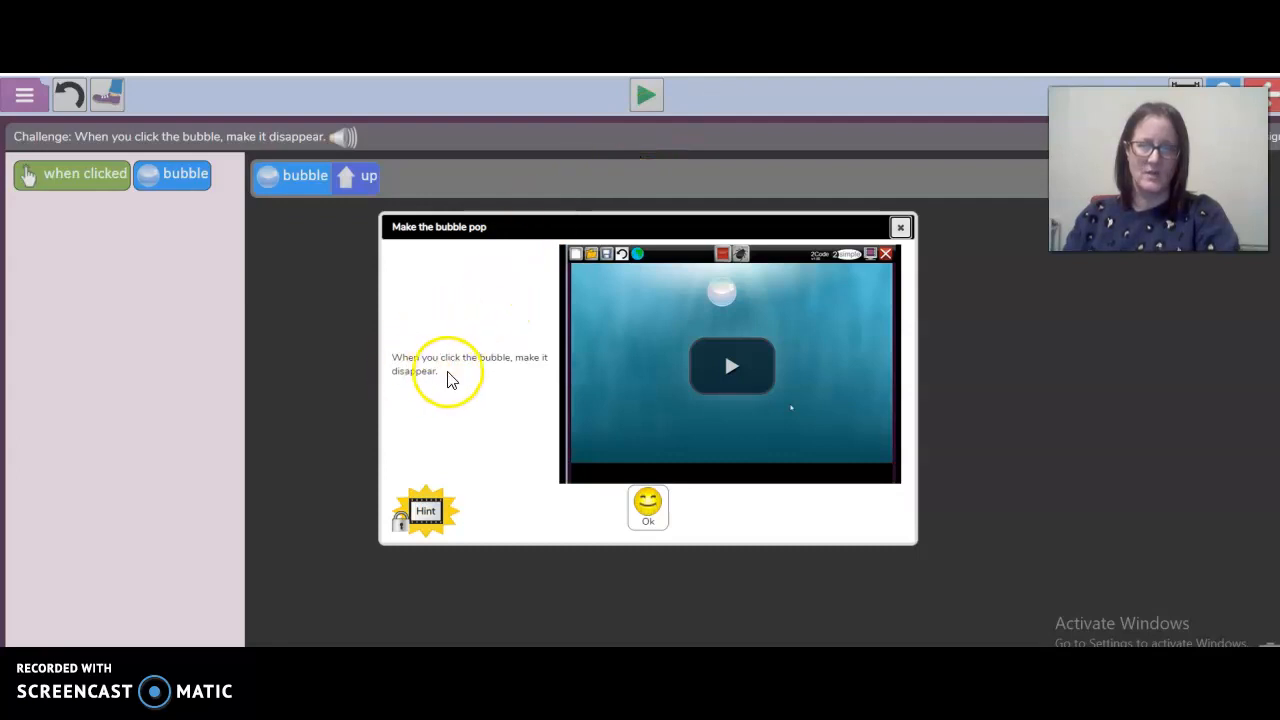
mouse_move(480, 402)
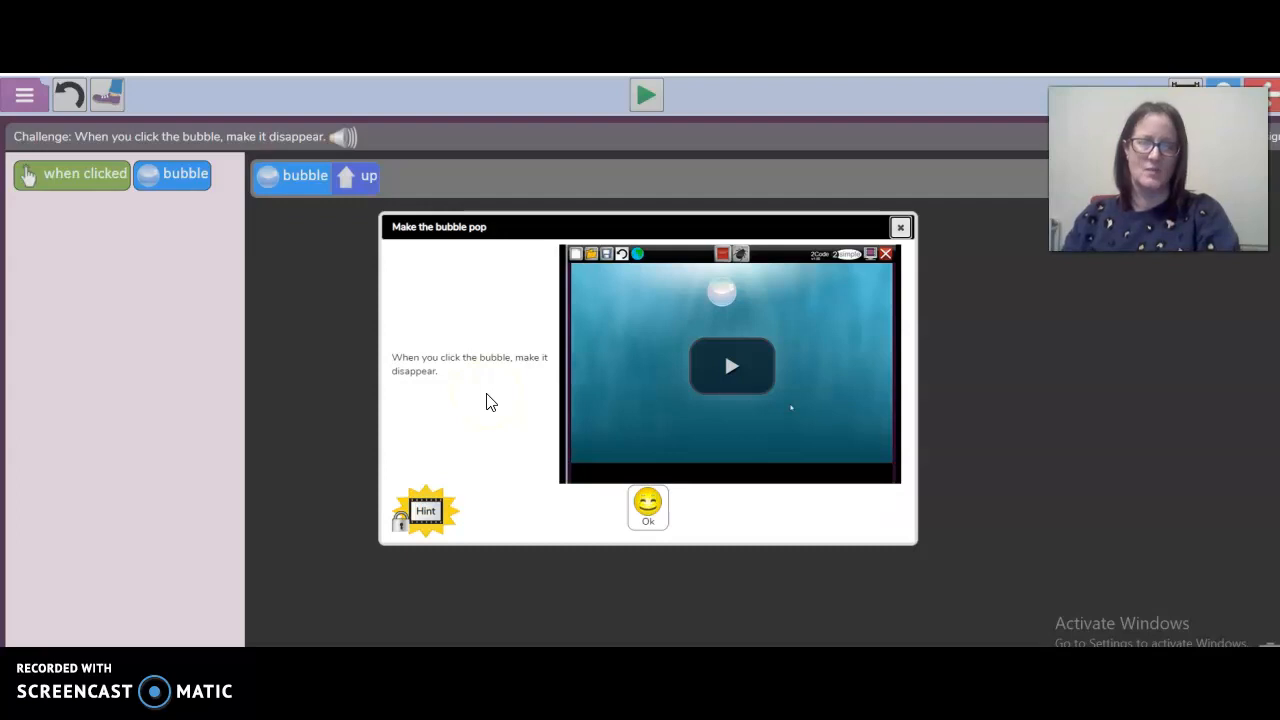
mouse_move(452, 376)
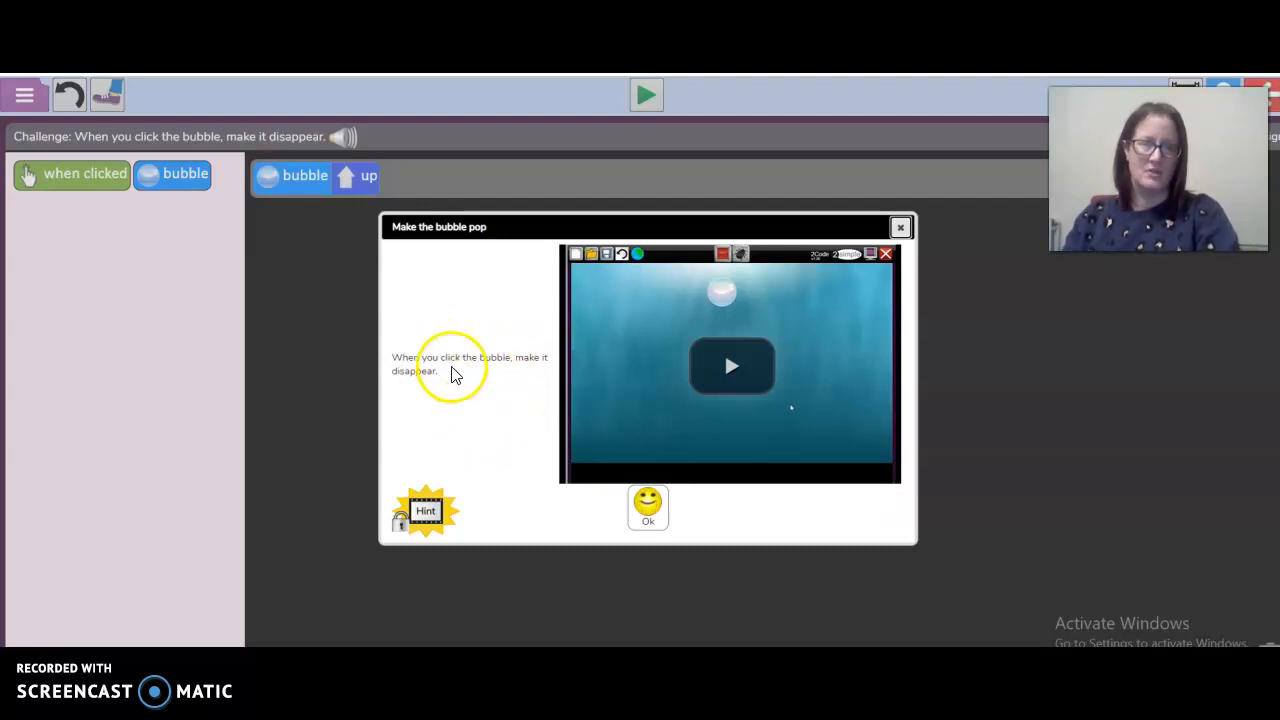
mouse_move(900, 228)
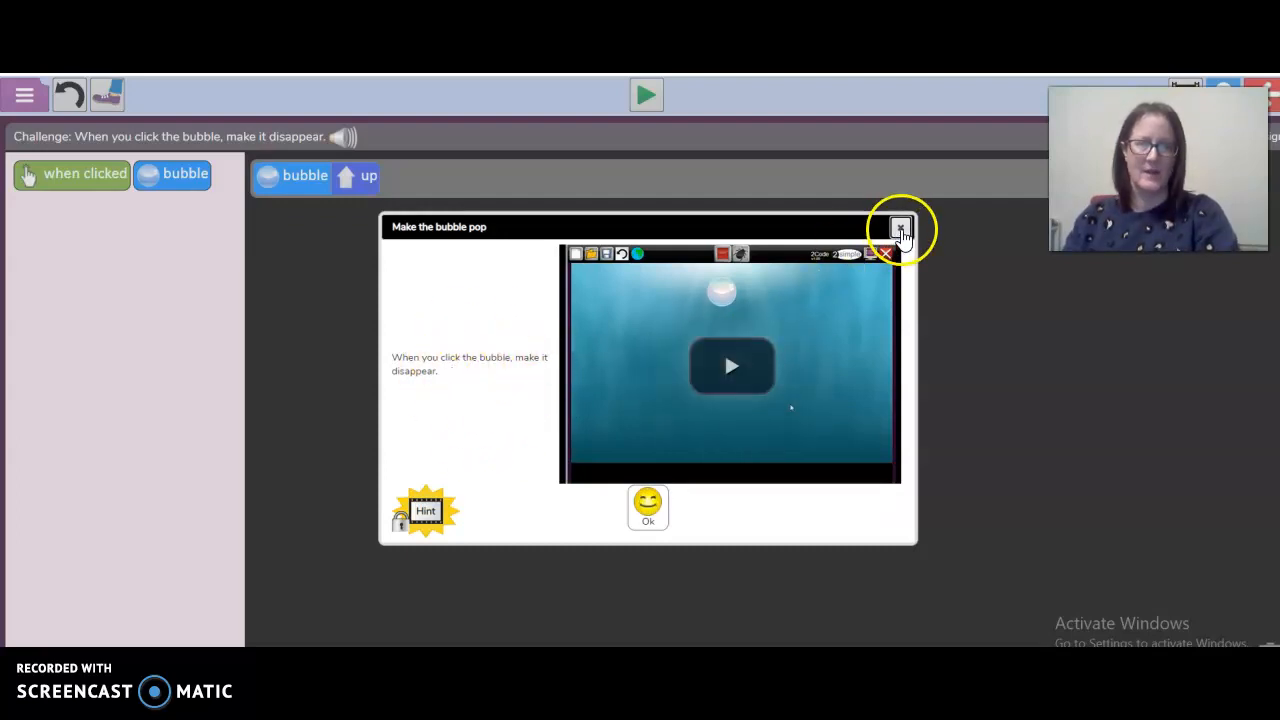
Step: Close the 'Make the bubble pop' introduction popup to see the existing bubble-up code
click(900, 226)
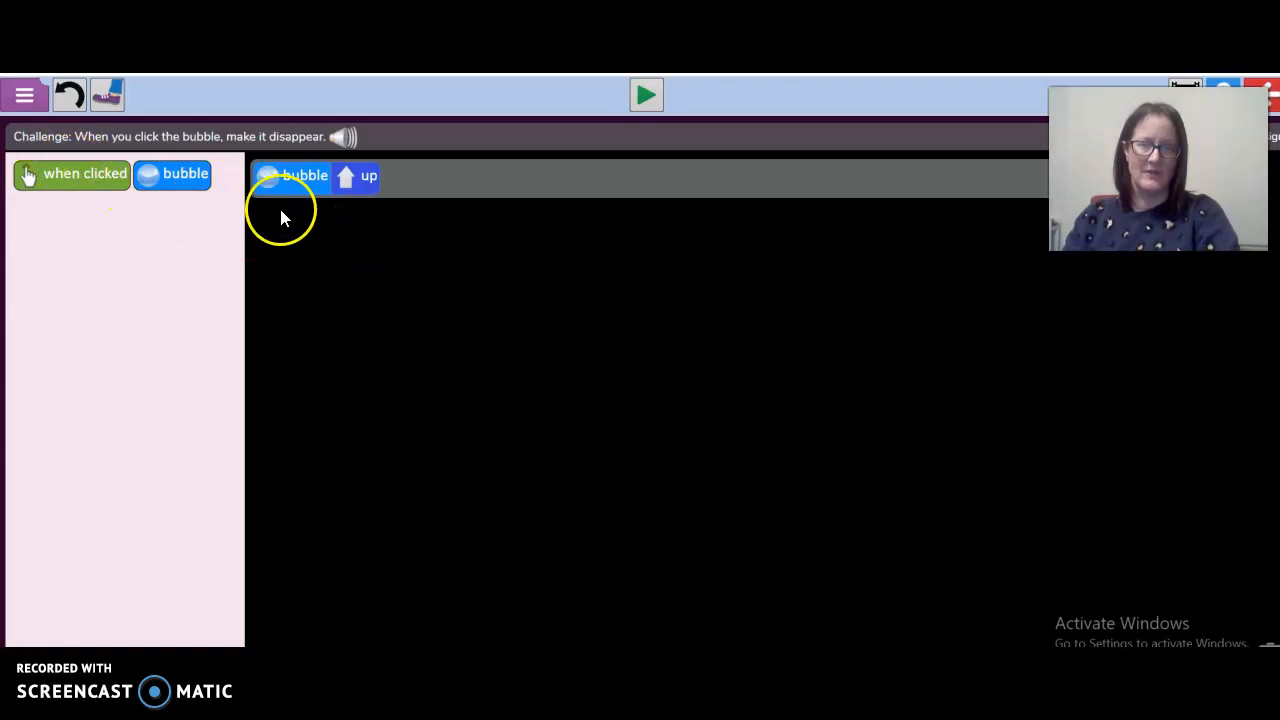
mouse_move(350, 236)
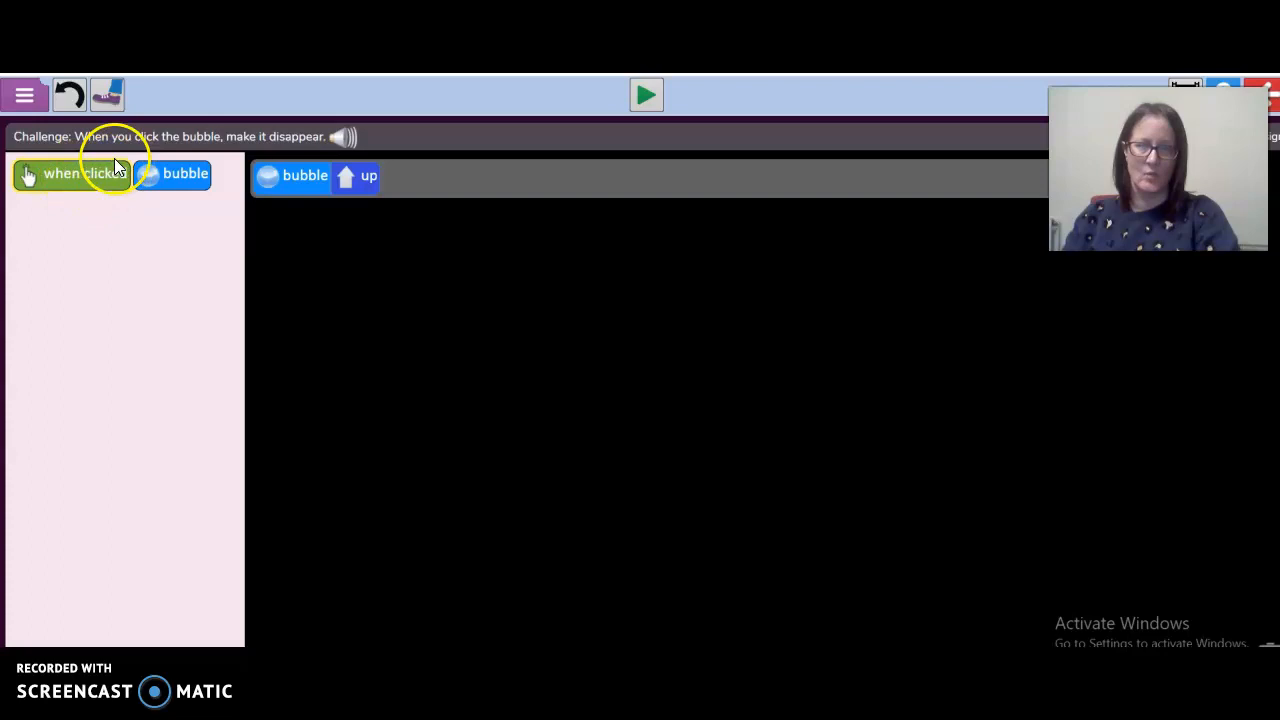
mouse_move(110, 184)
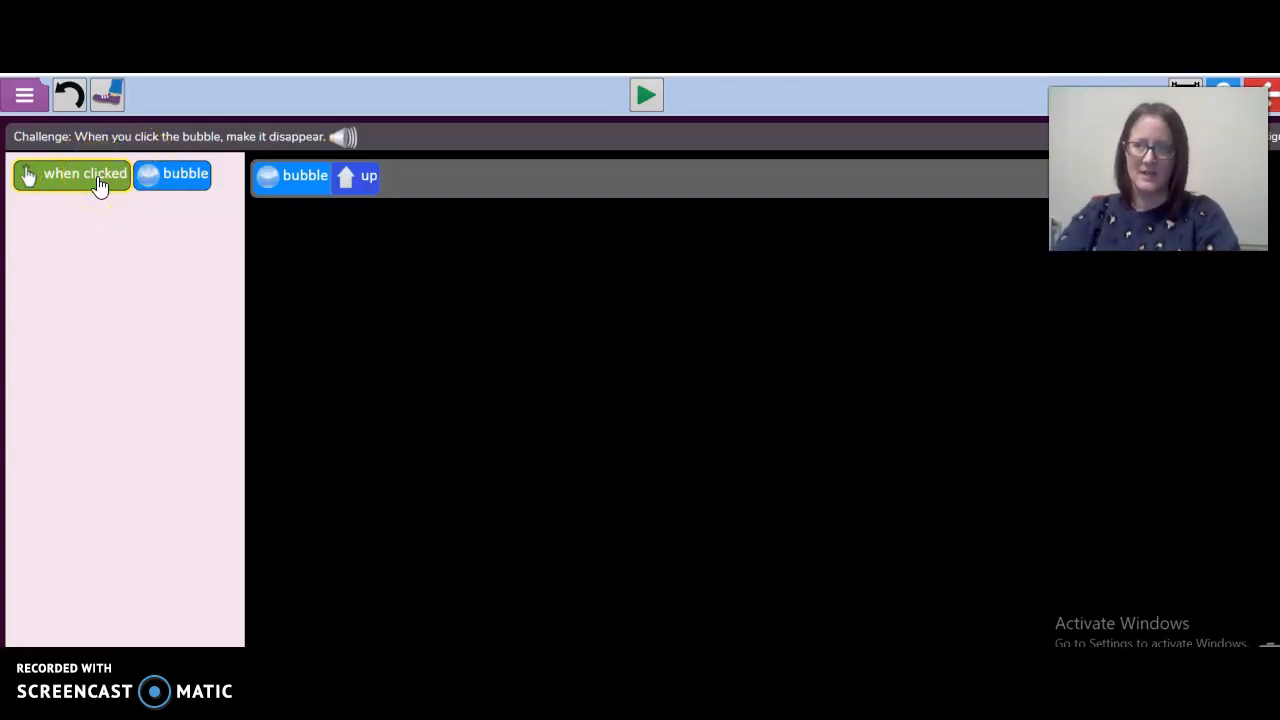
Step: Add a 'when clicked bubble' event block below the bubble-up code
drag(84, 172, 308, 218)
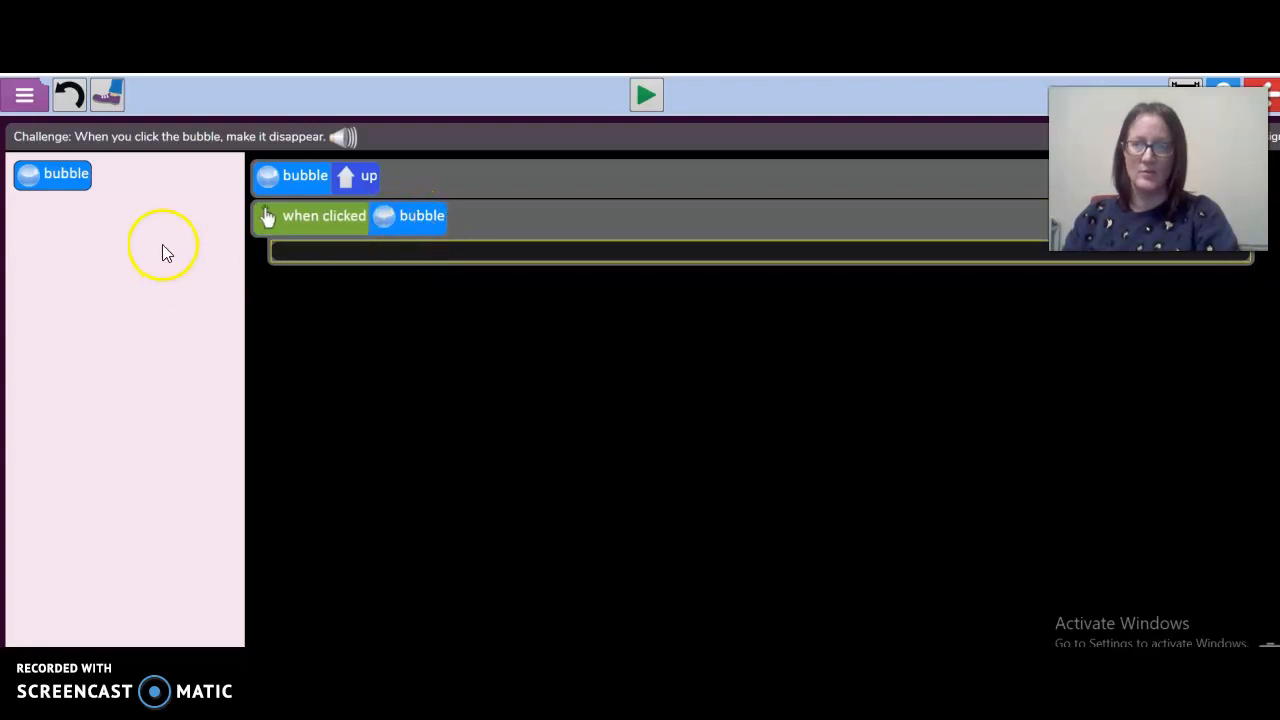
mouse_move(300, 216)
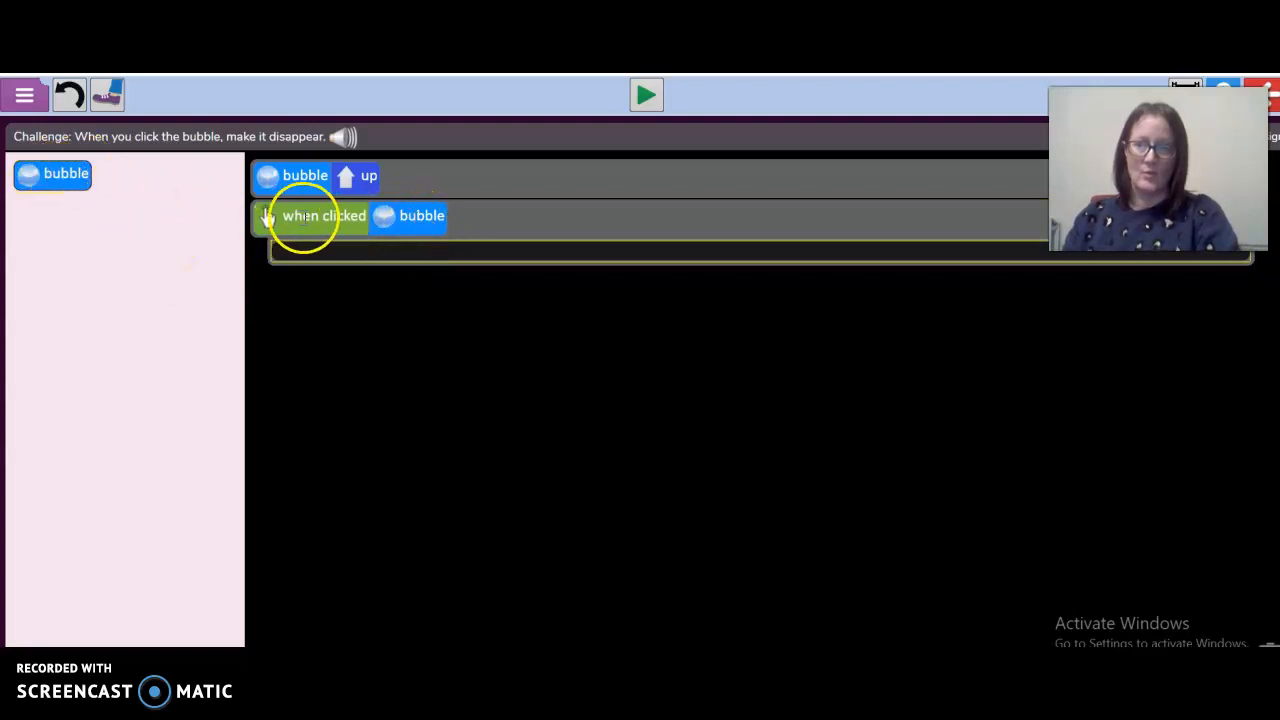
mouse_move(416, 216)
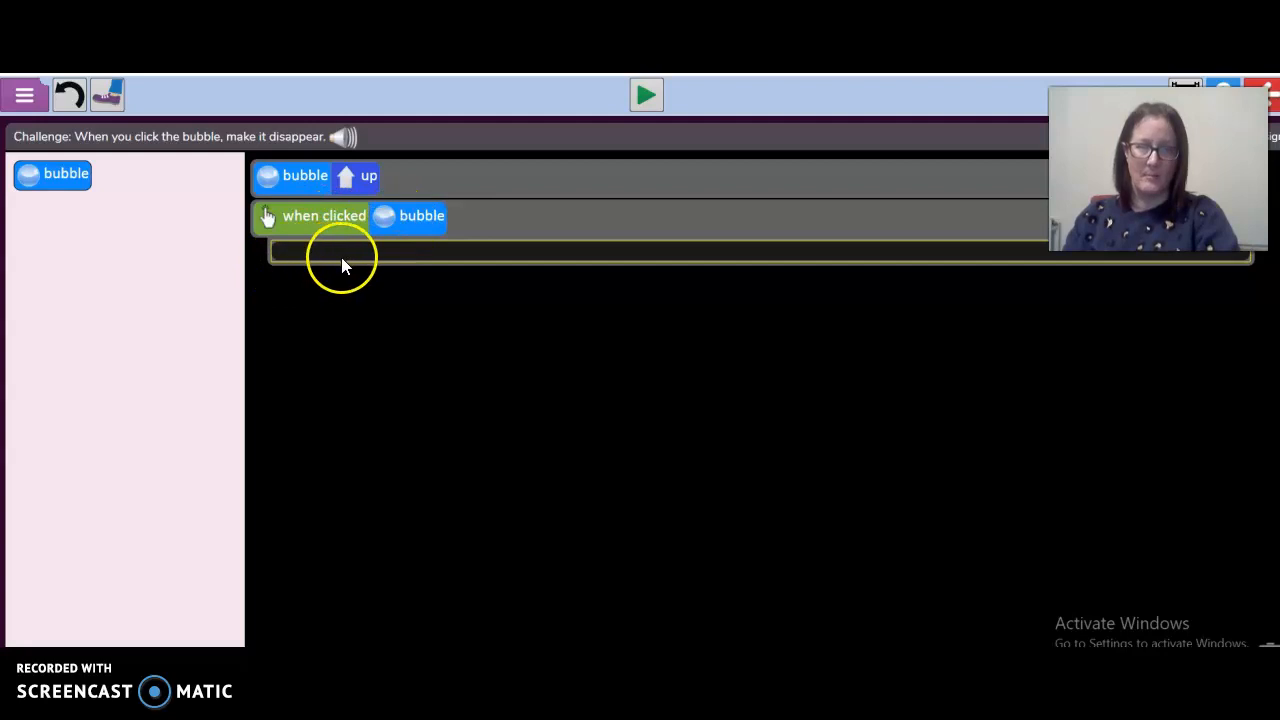
mouse_move(408, 270)
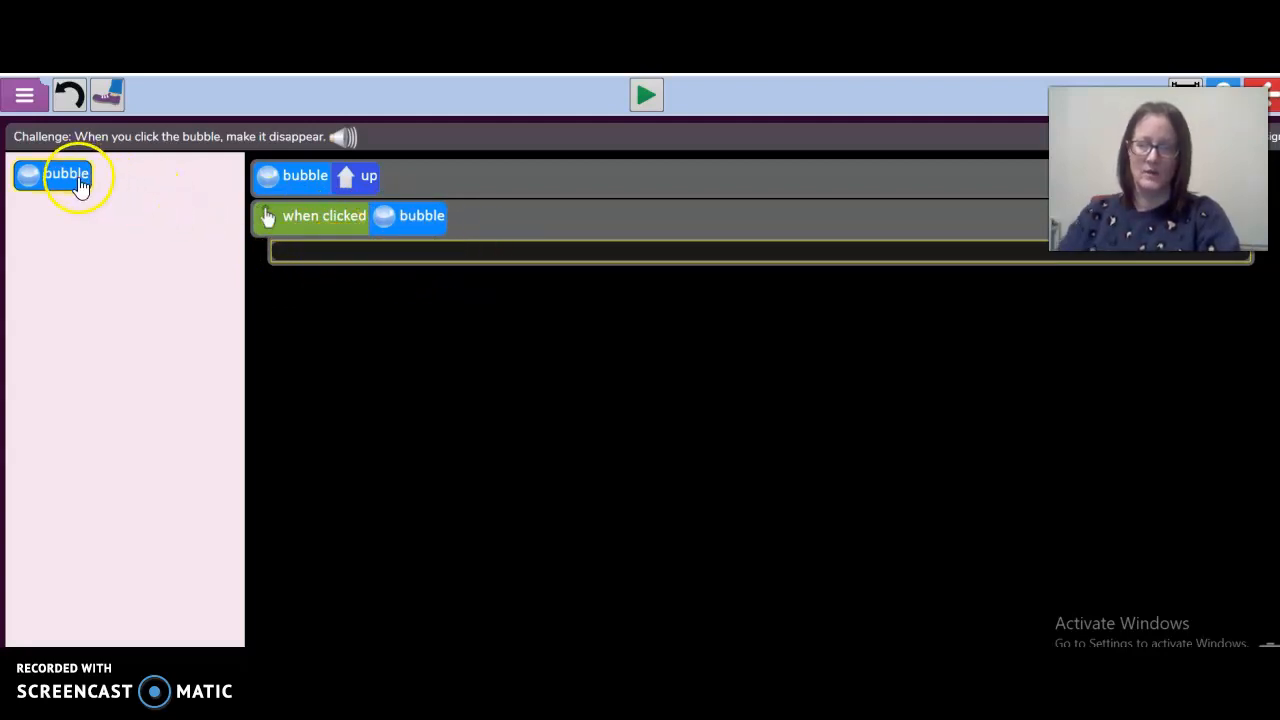
Step: Place a 'bubble hide' command inside the when clicked event so the bubble disappears on click
drag(68, 172, 330, 252)
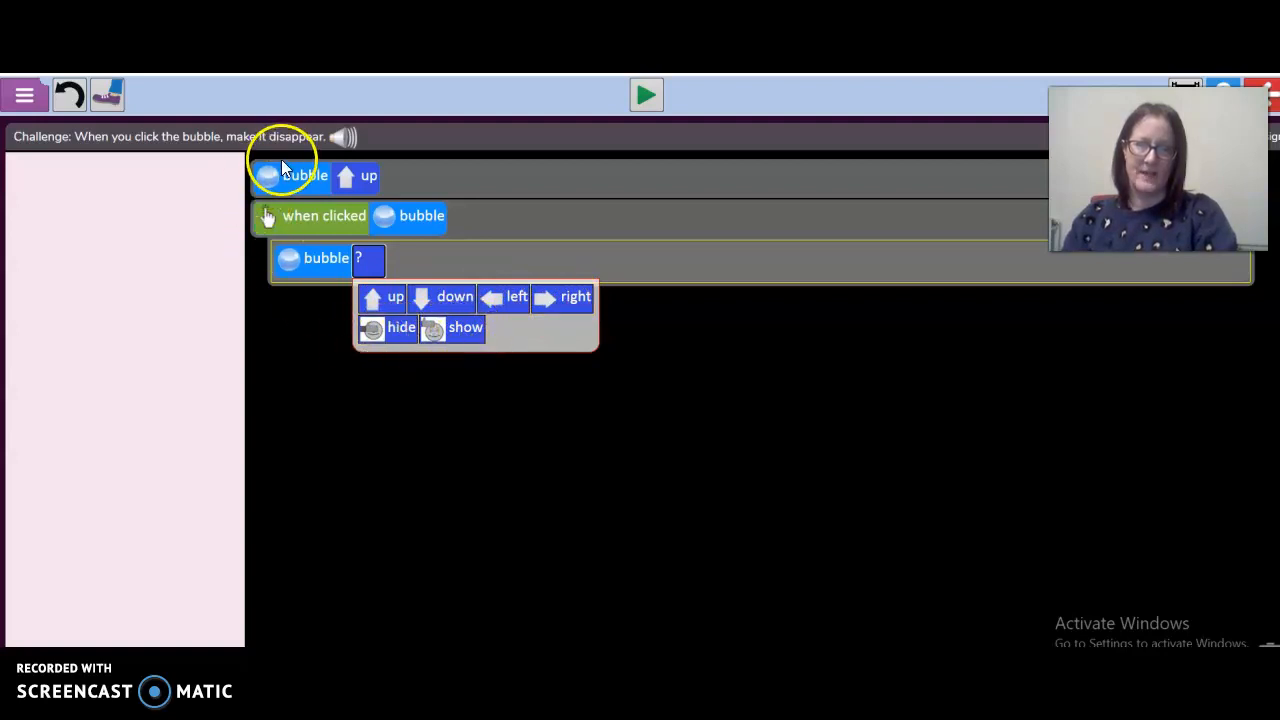
mouse_move(292, 148)
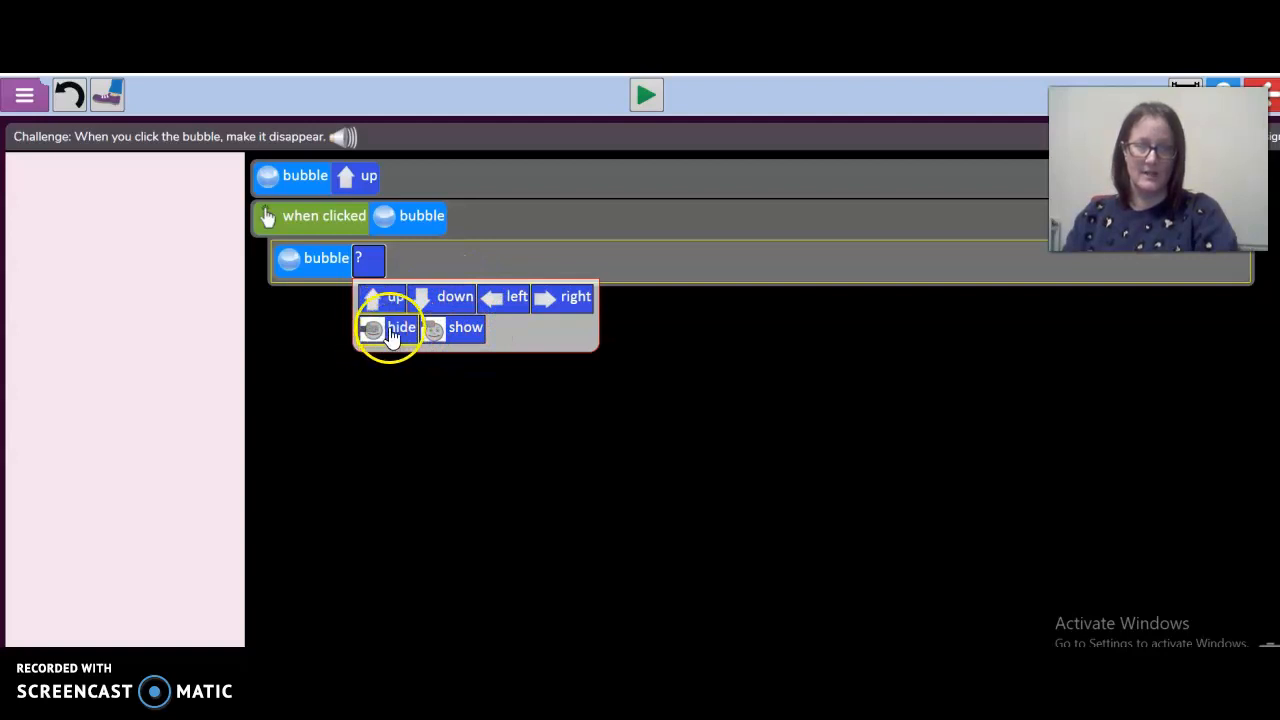
click(400, 328)
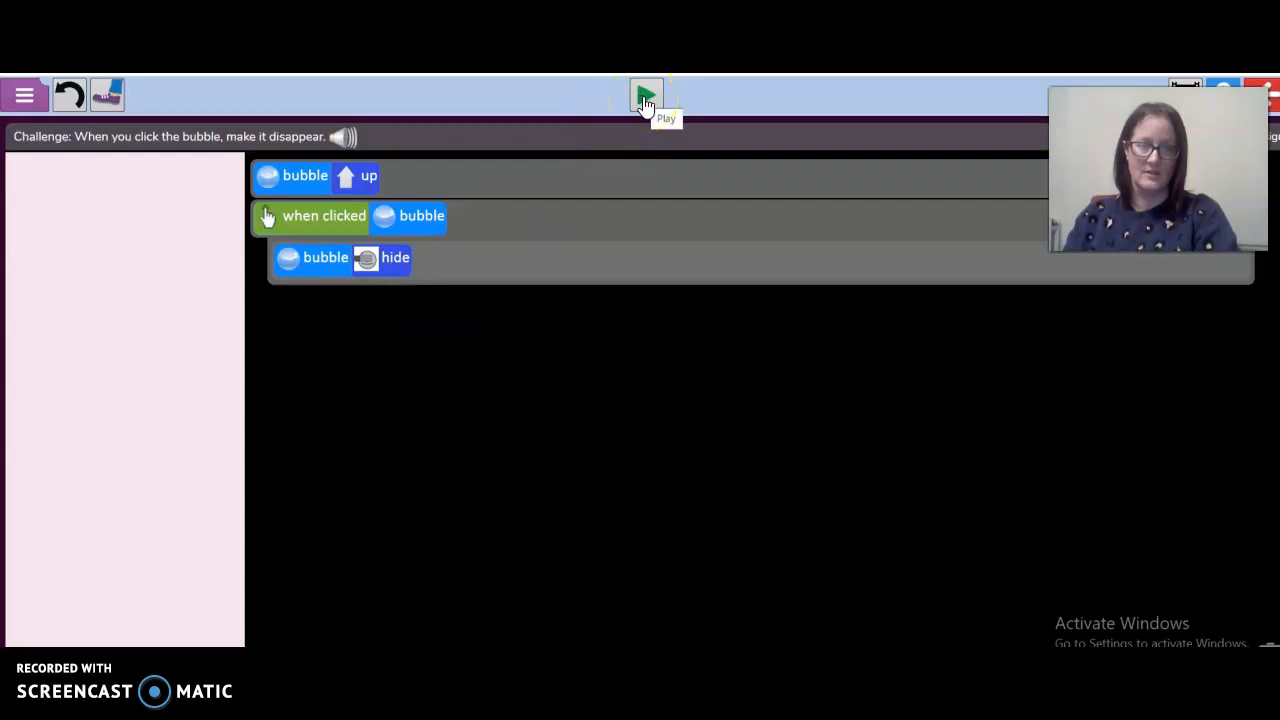
Step: Run the program and click the bubble so it hides, earning 'Challenge completed'
click(646, 96)
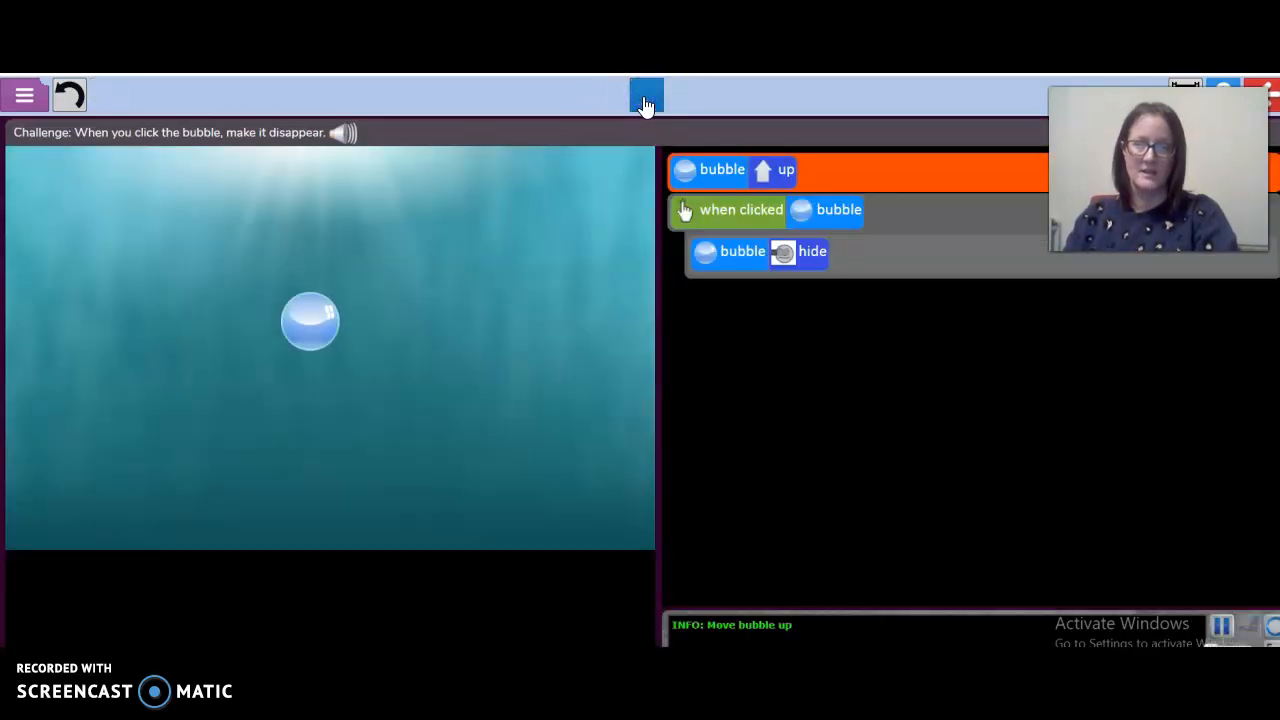
click(310, 320)
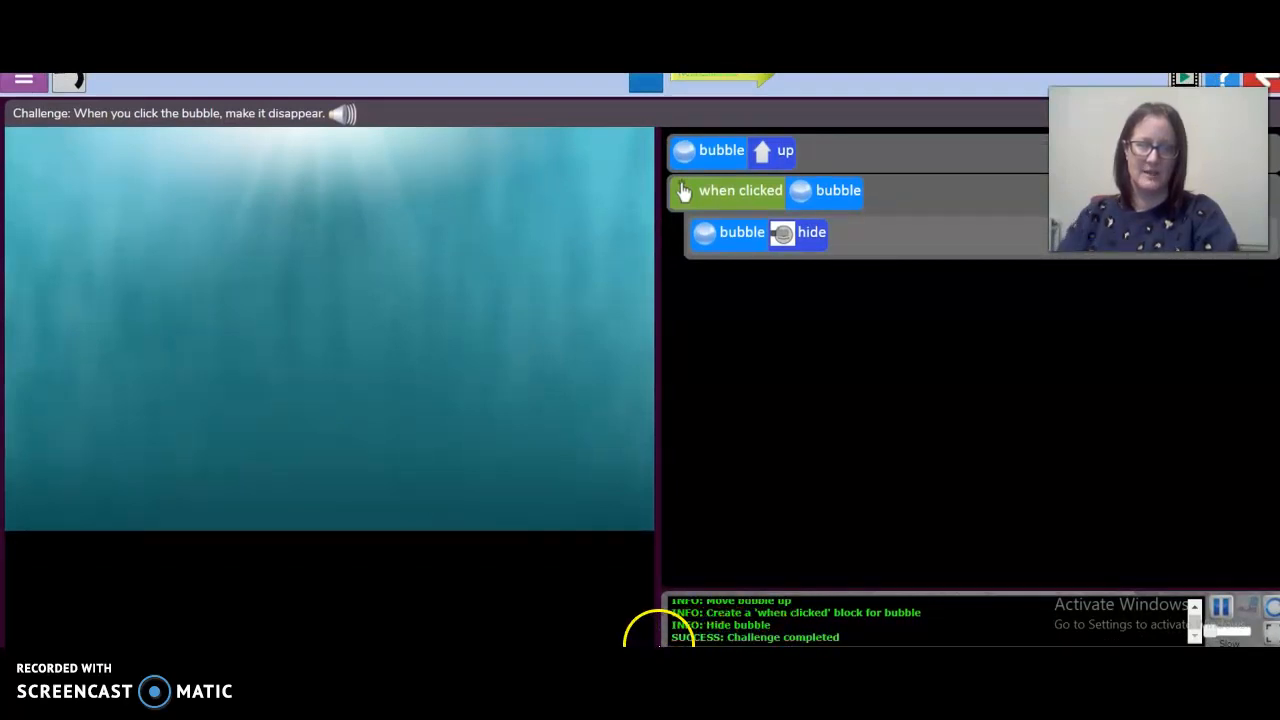
mouse_move(604, 96)
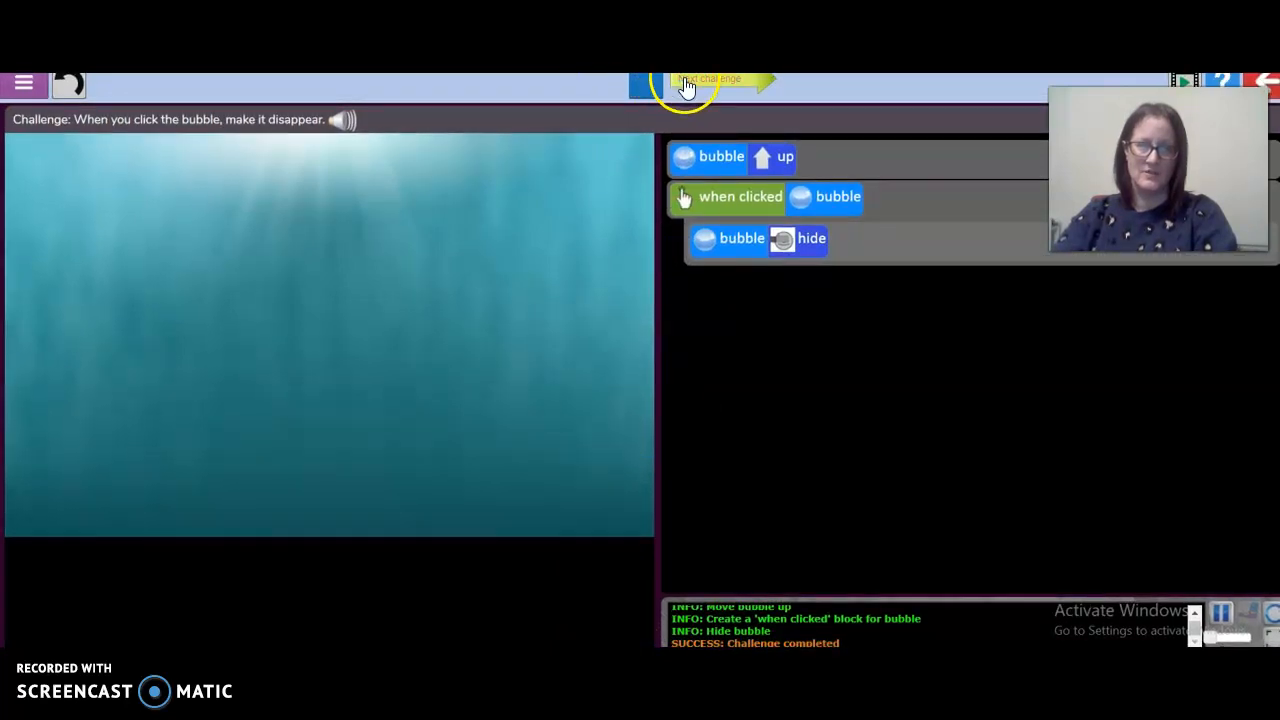
Step: Move on to 'The wrong bubbles pop' challenge and close its briefing
click(710, 80)
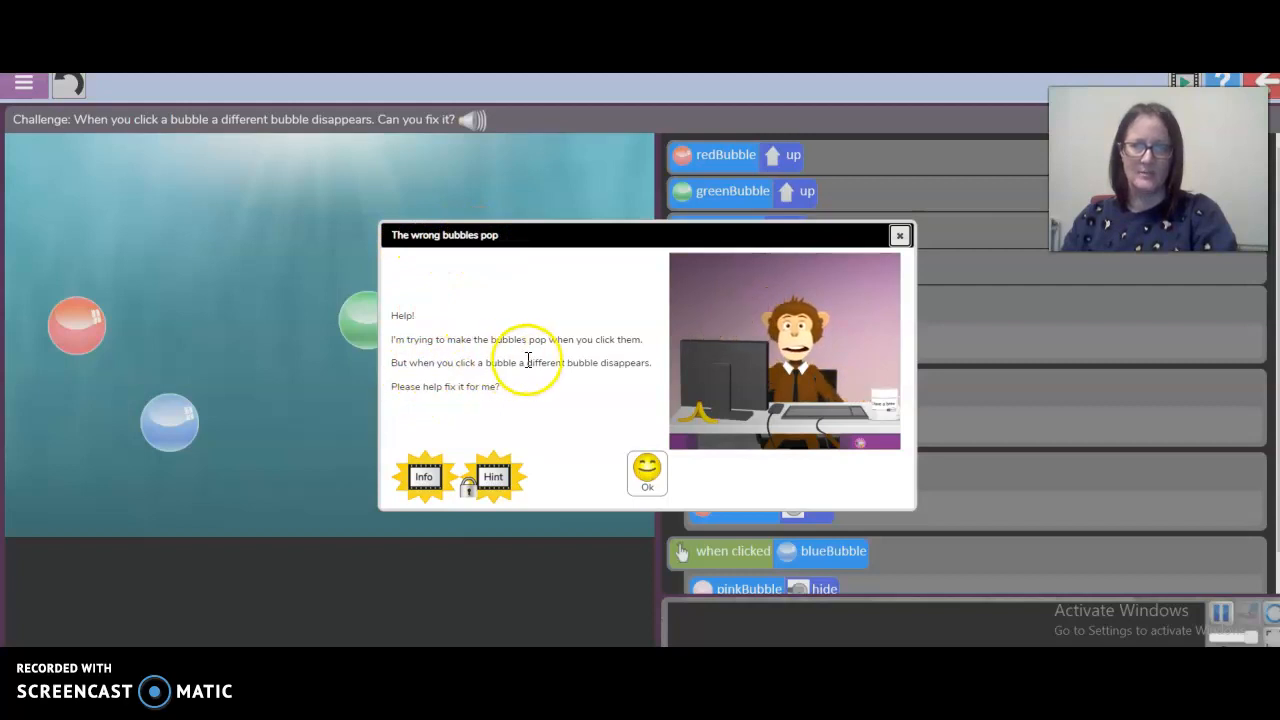
mouse_move(396, 382)
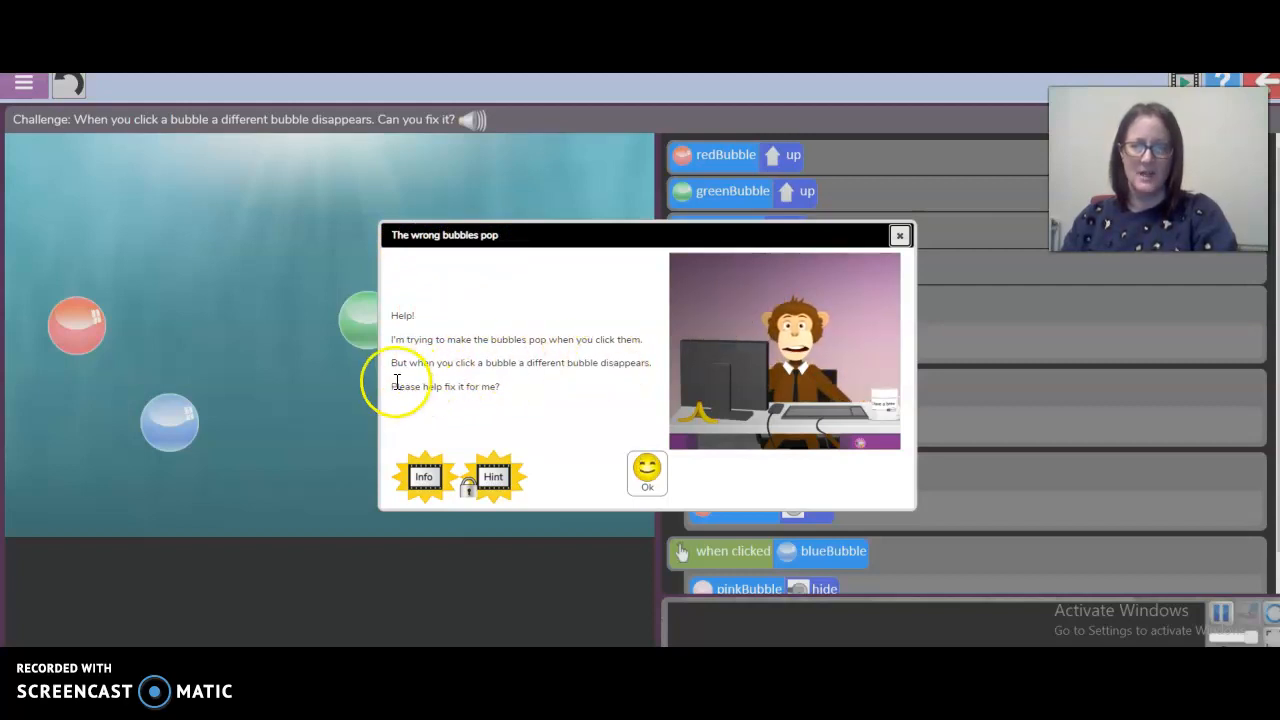
mouse_move(640, 384)
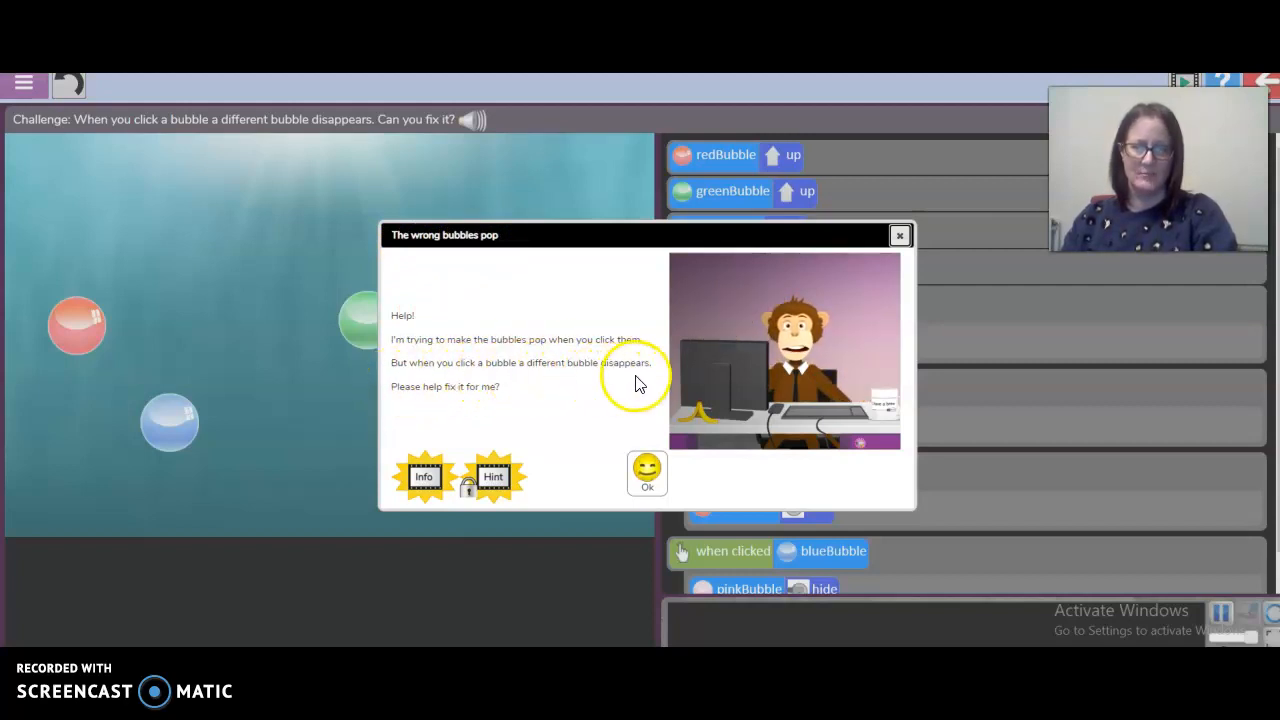
mouse_move(510, 404)
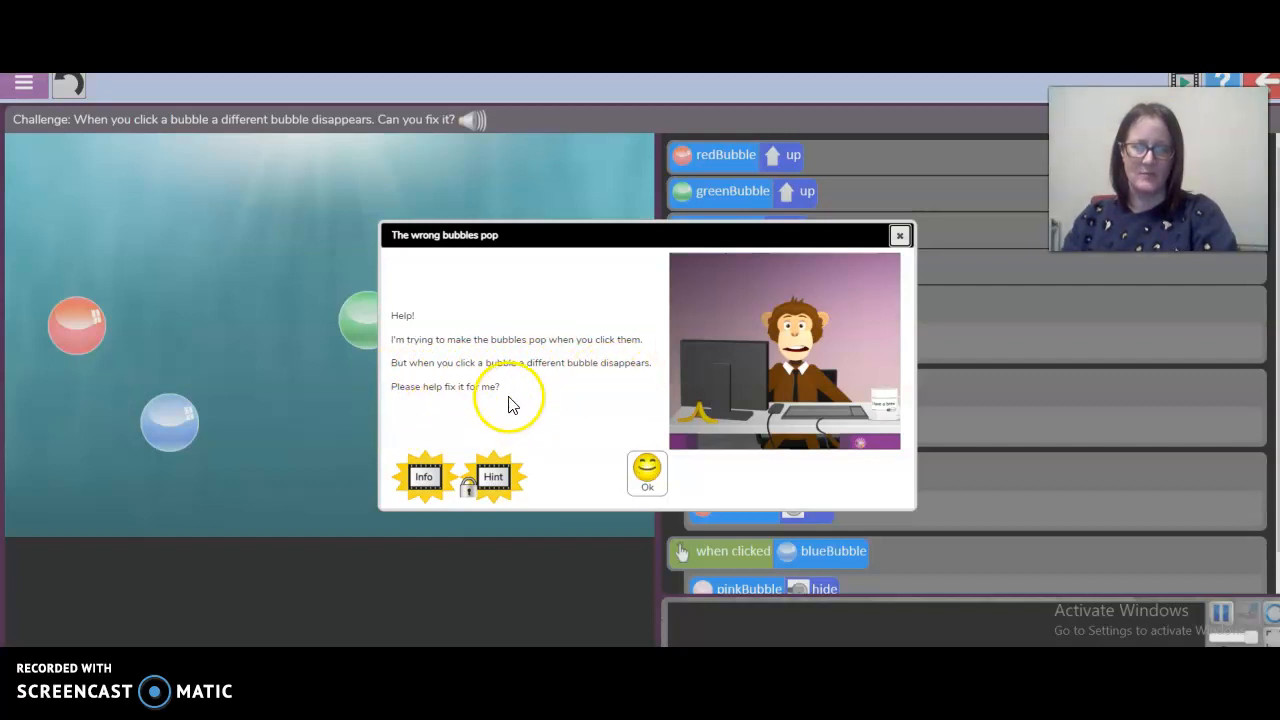
mouse_move(648, 470)
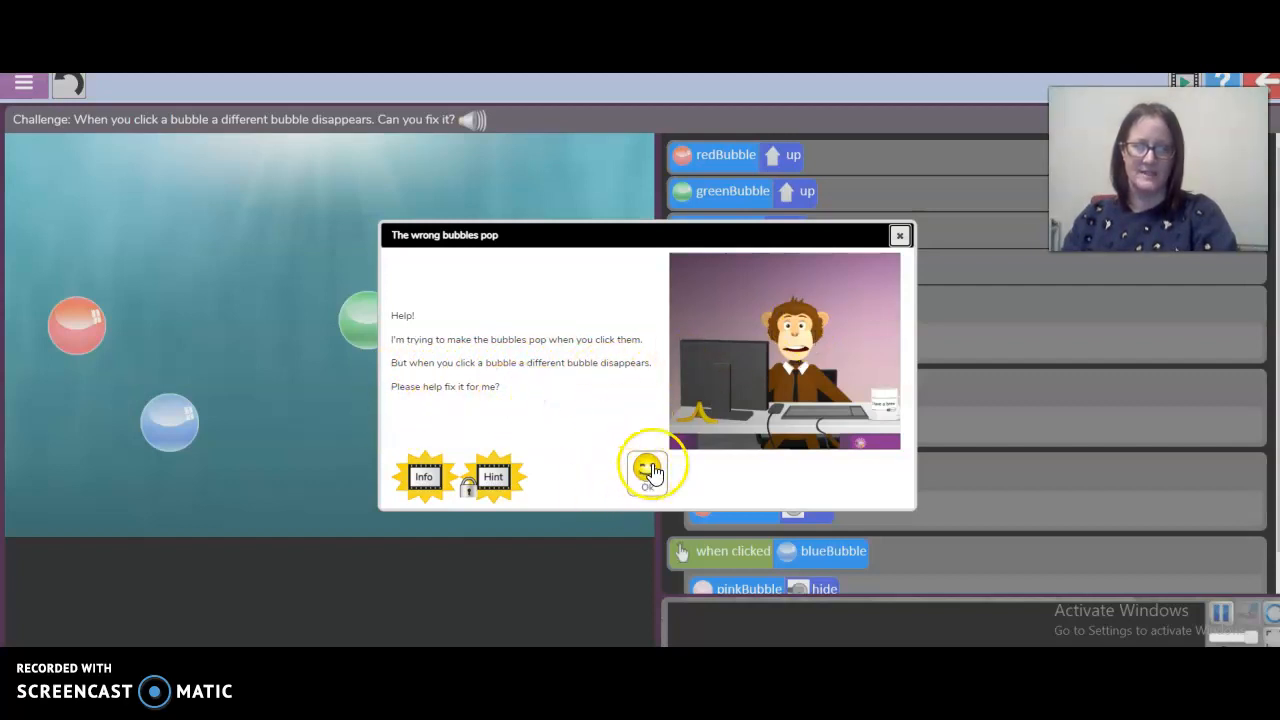
click(898, 236)
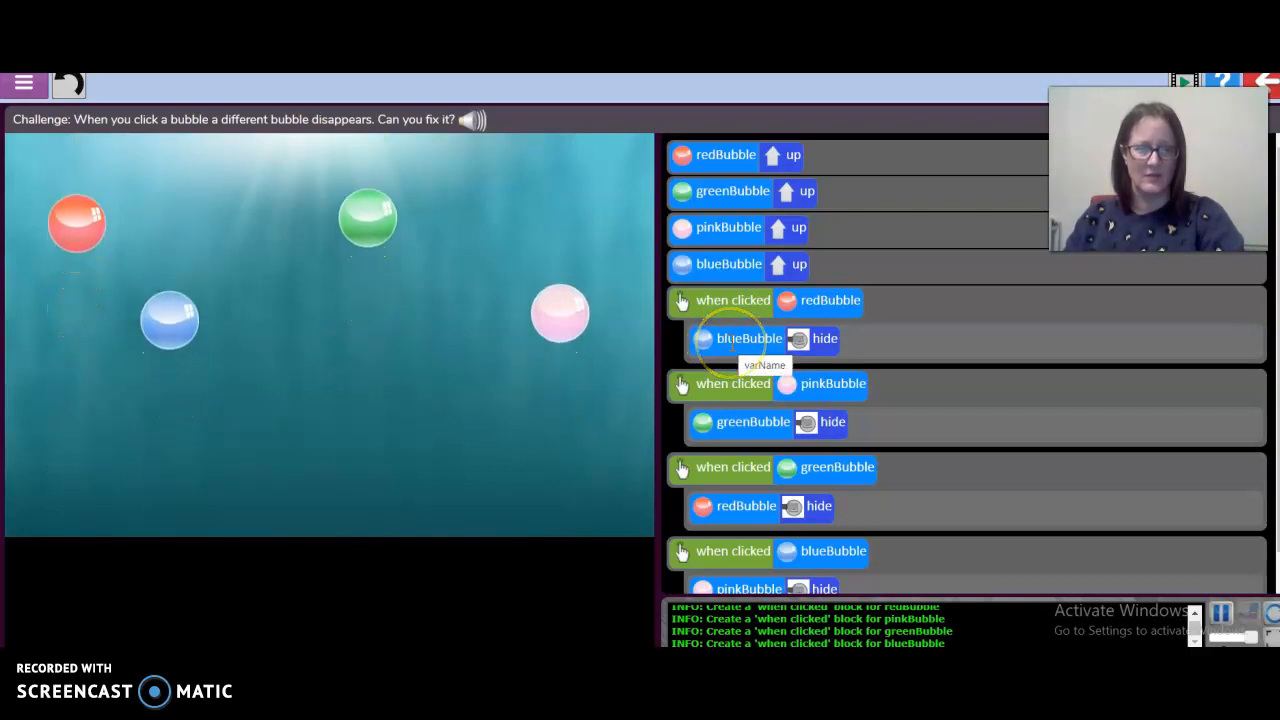
Step: Set the red bubble's when clicked hide command to target the red bubble itself
click(748, 338)
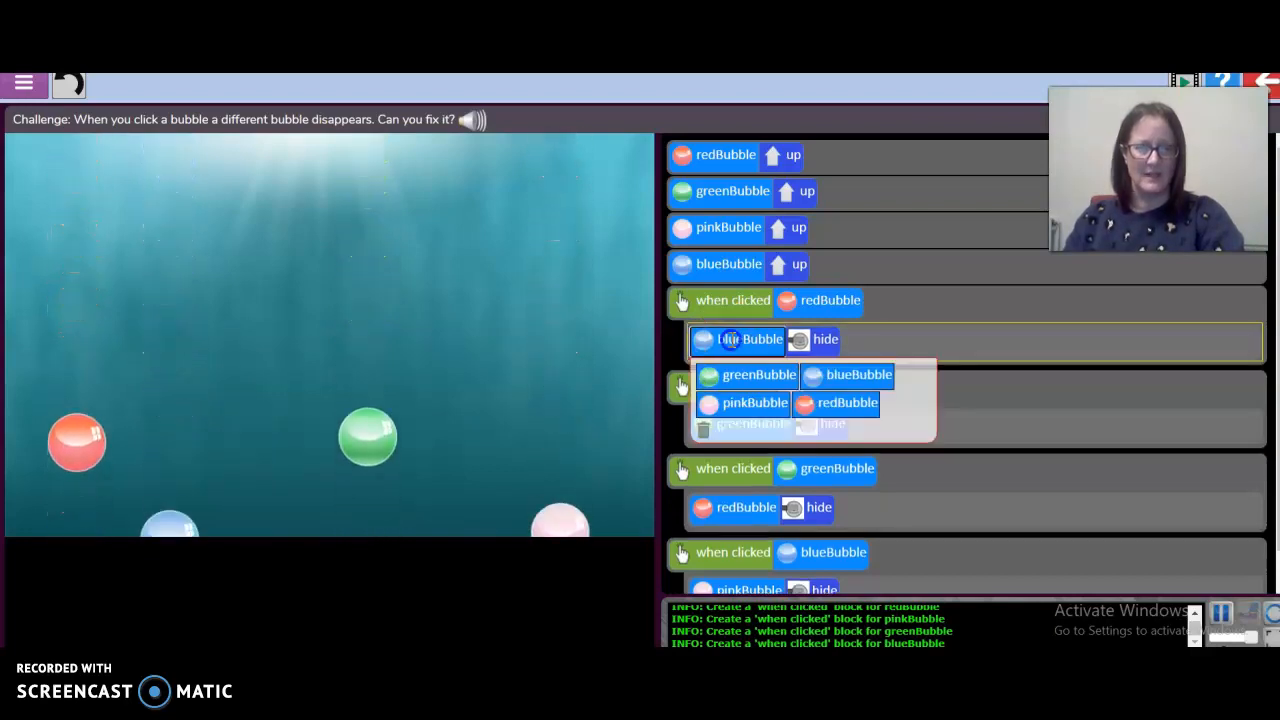
click(856, 374)
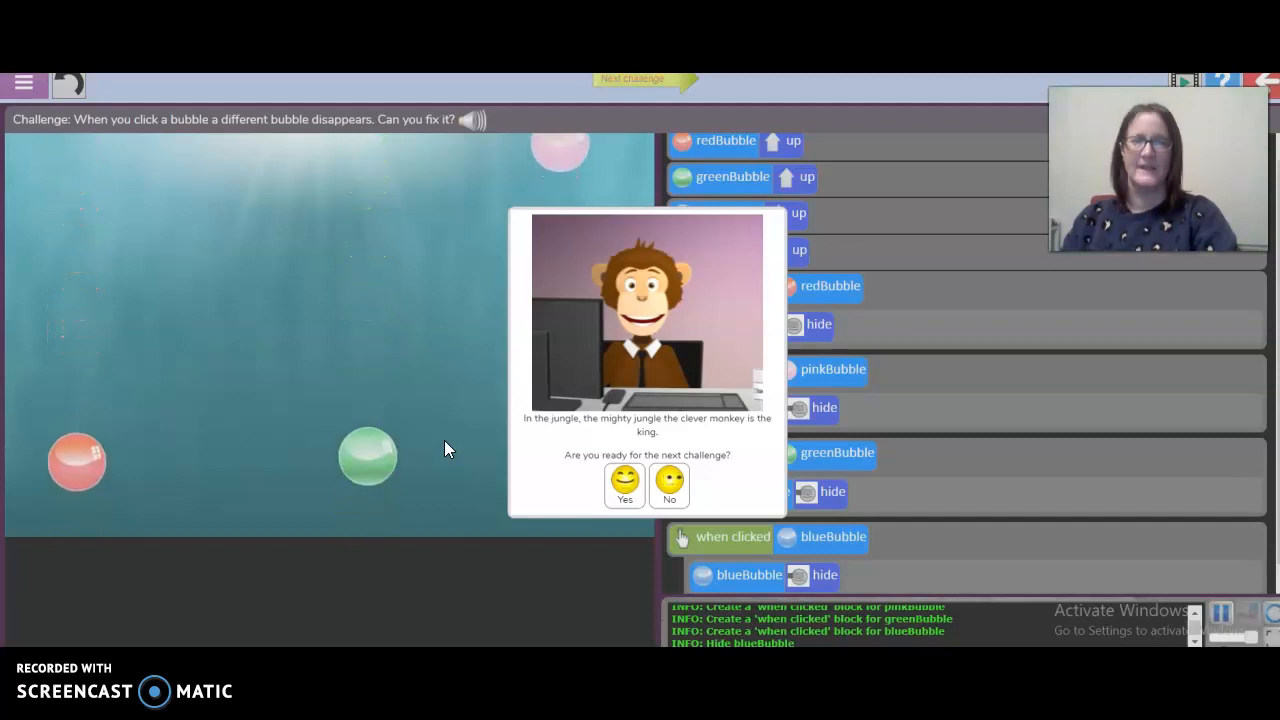
Step: Agree to move on to the next challenge and dismiss the Lesson Completed five-star summary
click(624, 484)
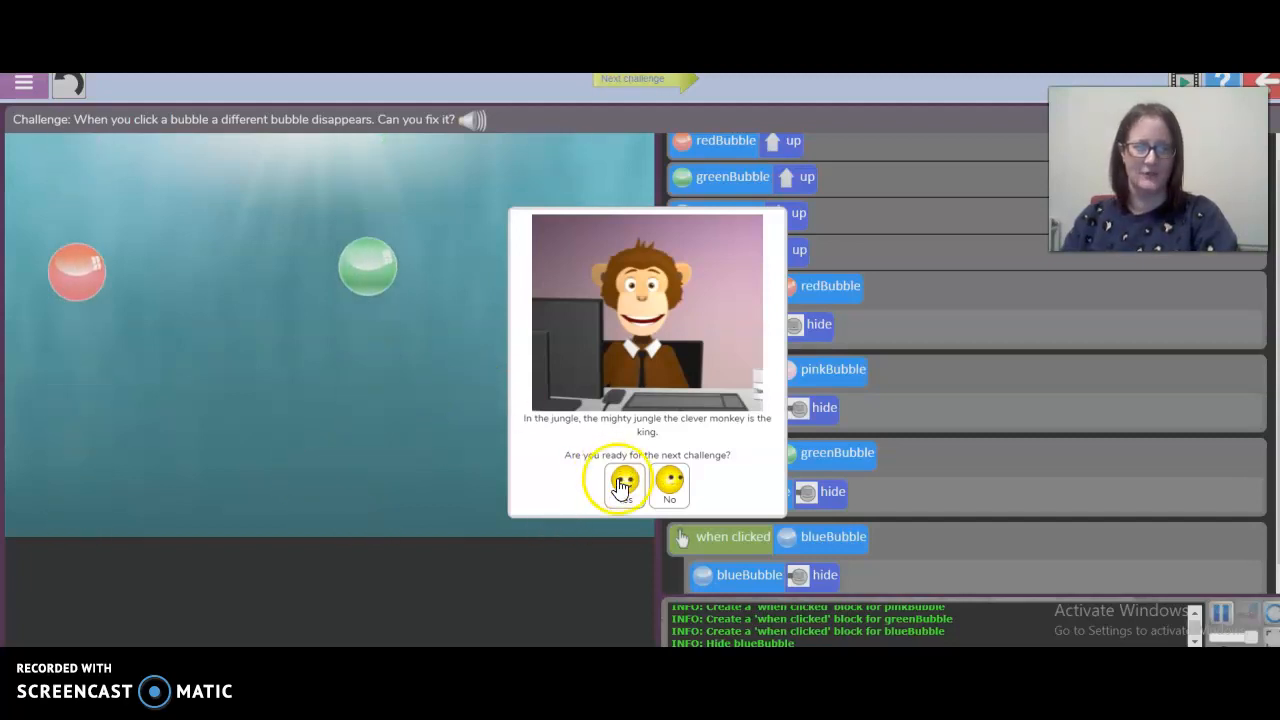
click(624, 482)
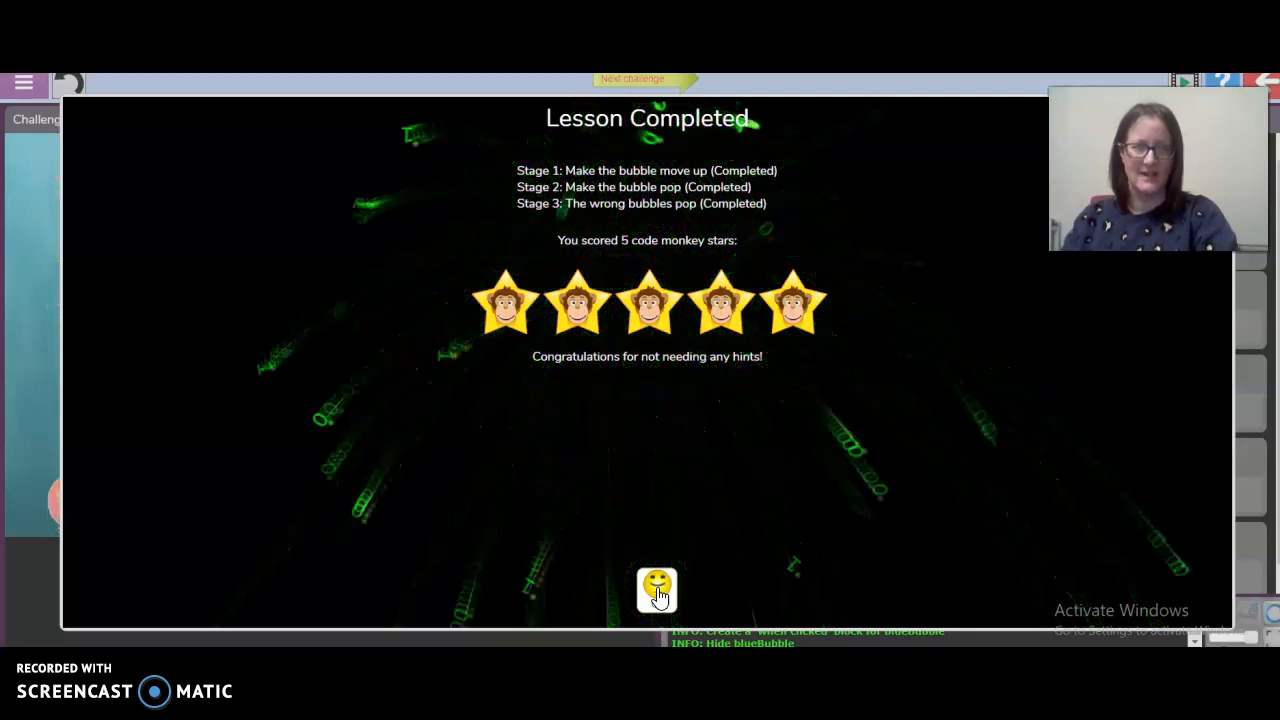
click(656, 588)
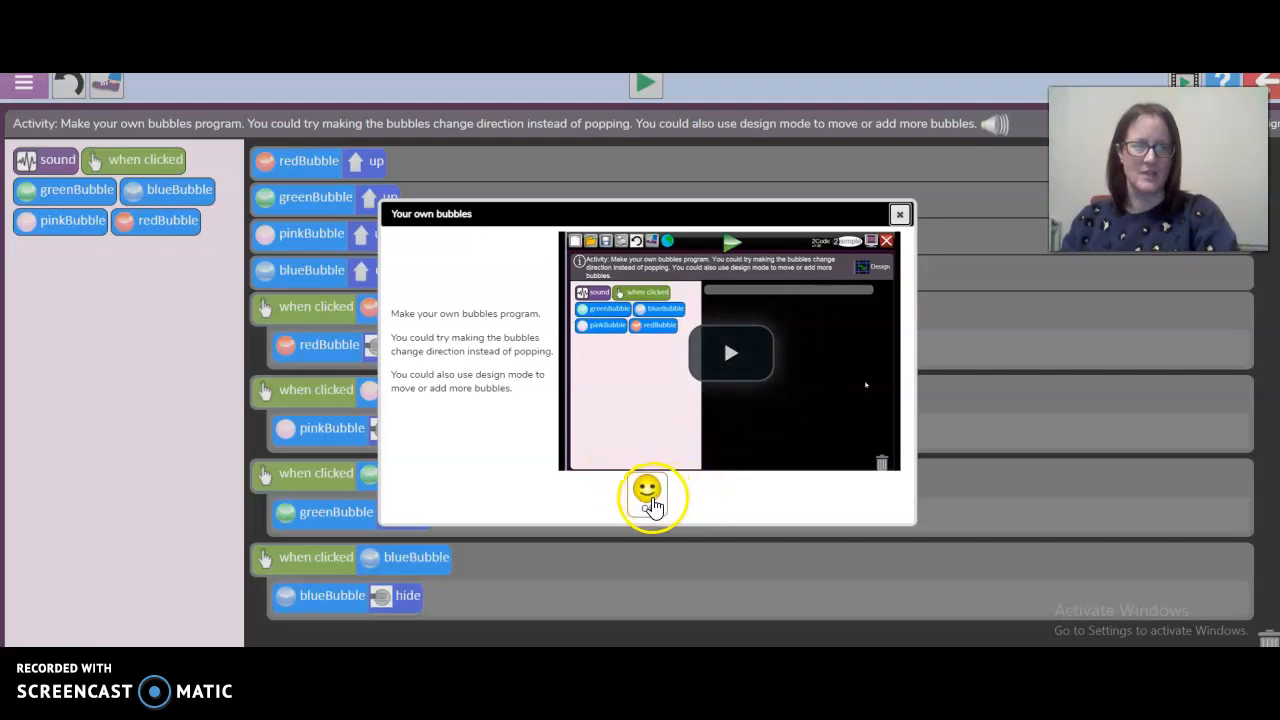
Step: Dismiss the 'Your own bubbles' briefing with the smiley OK button
click(898, 212)
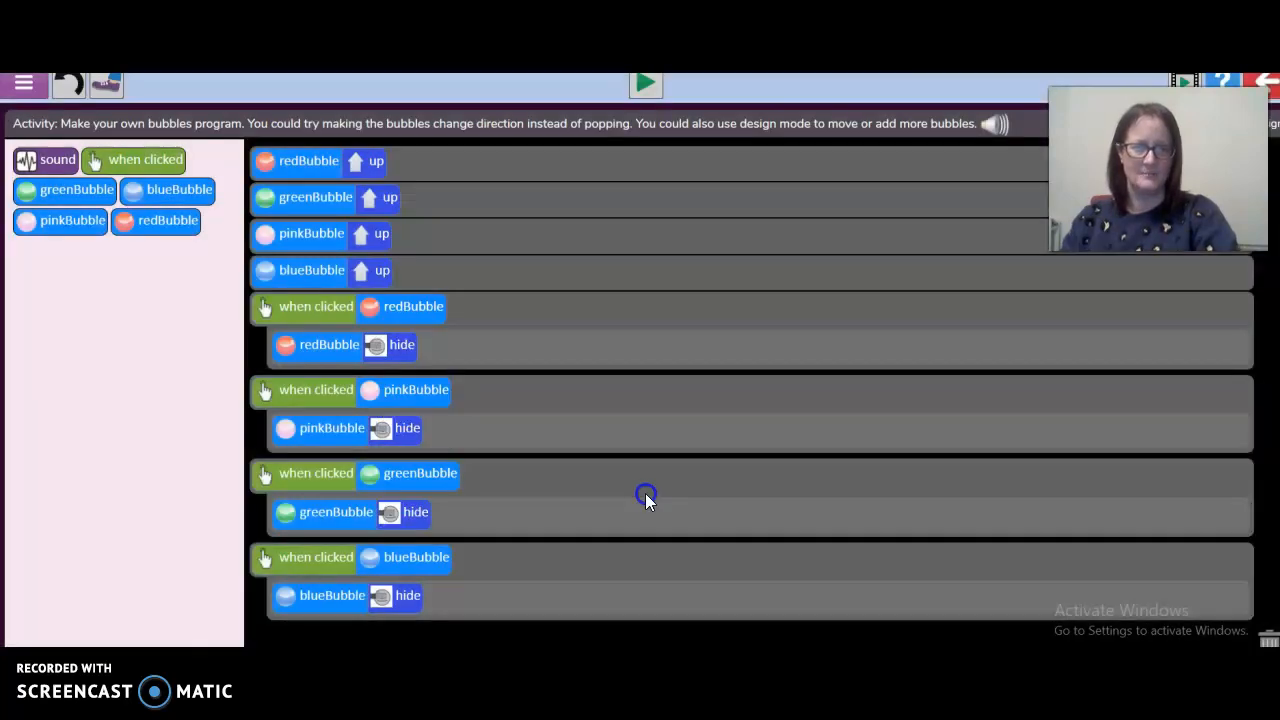
mouse_move(244, 270)
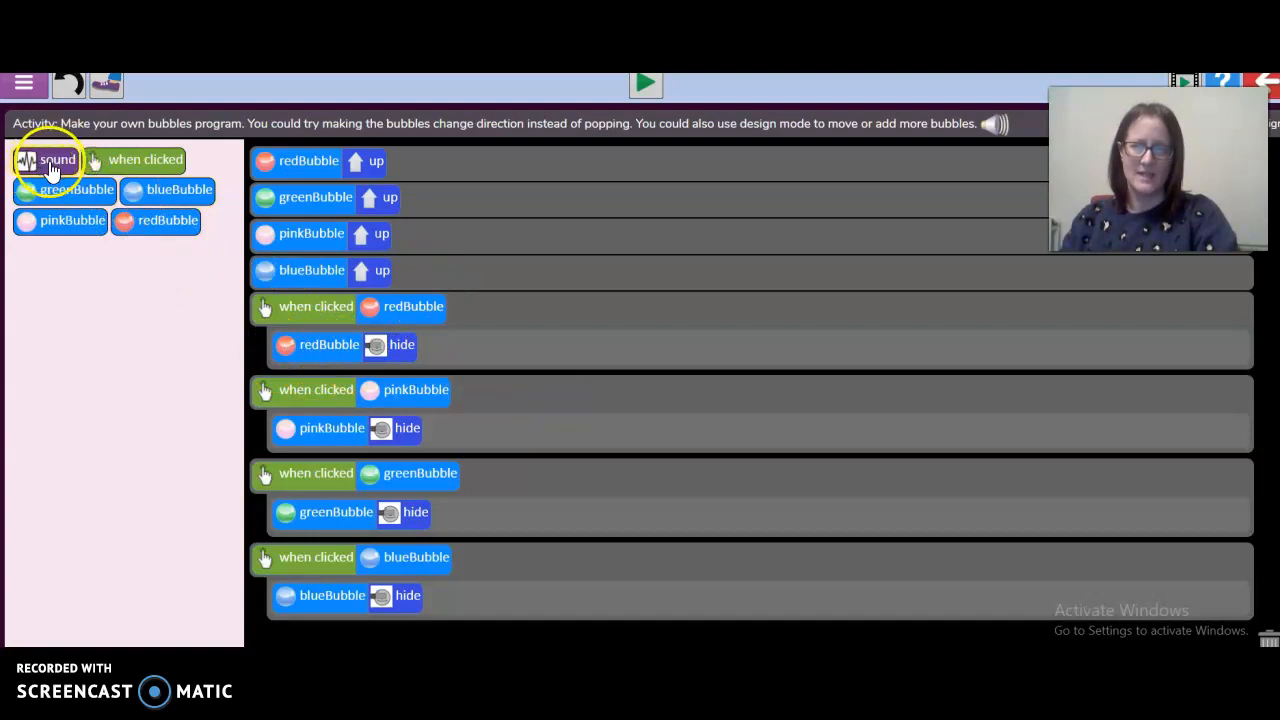
mouse_move(304, 184)
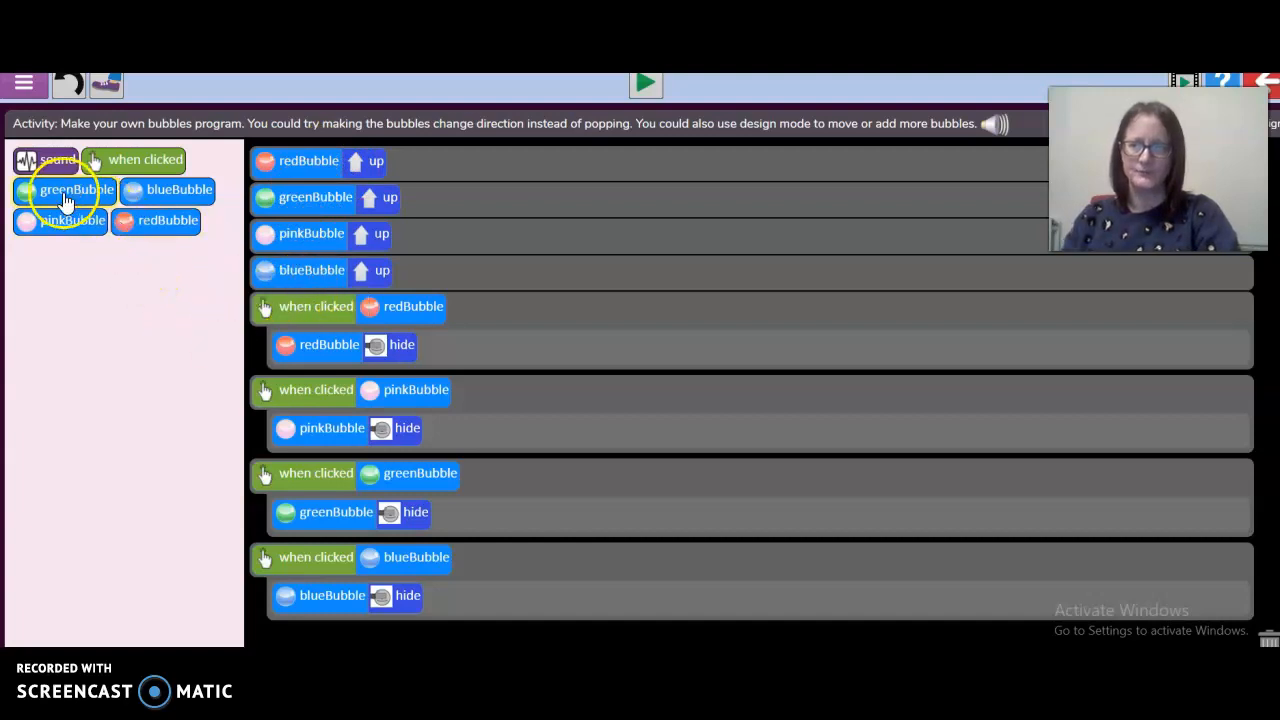
mouse_move(368, 428)
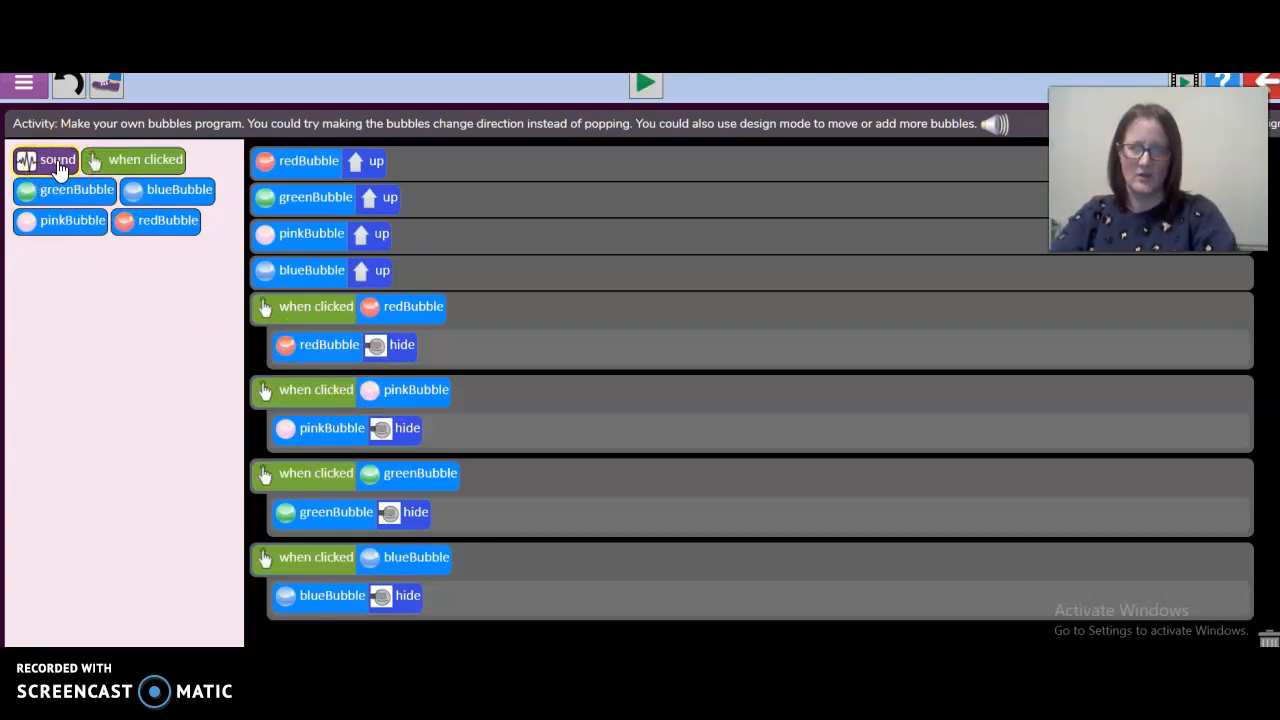
Step: Add a sound command above hide in the pink bubble's when-clicked code and bring up its sound choices
drag(56, 160, 340, 374)
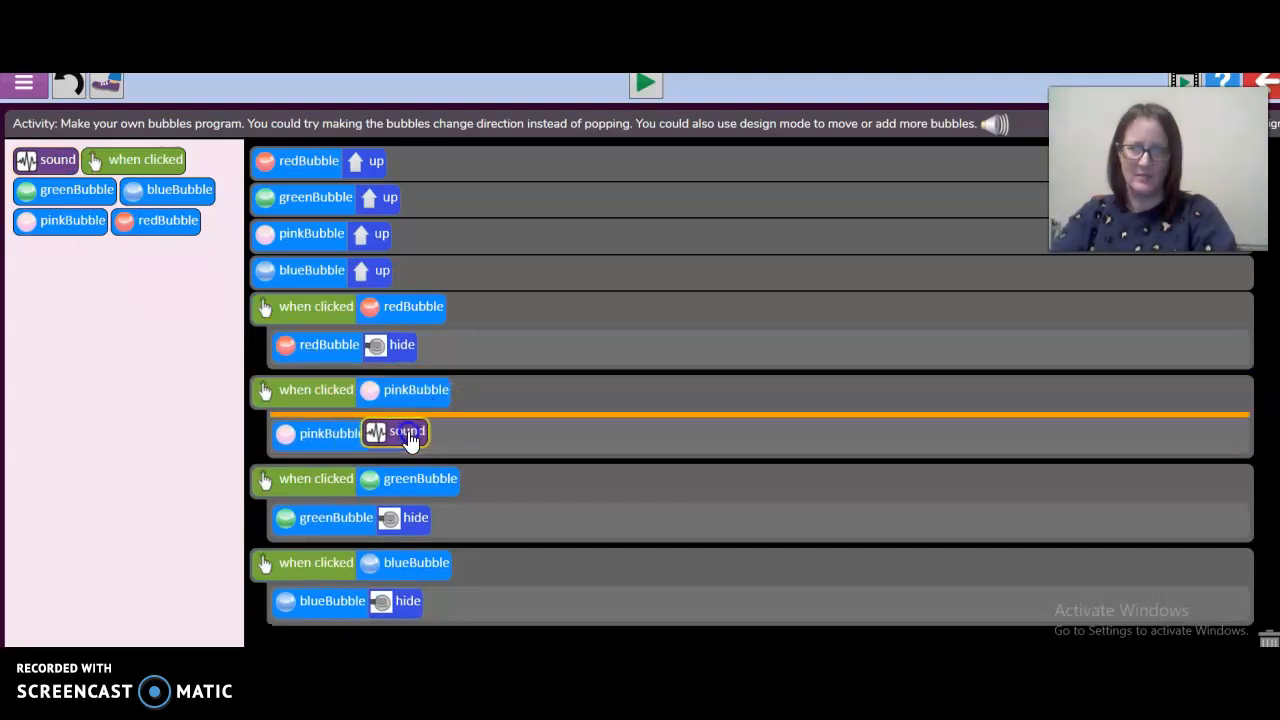
click(408, 432)
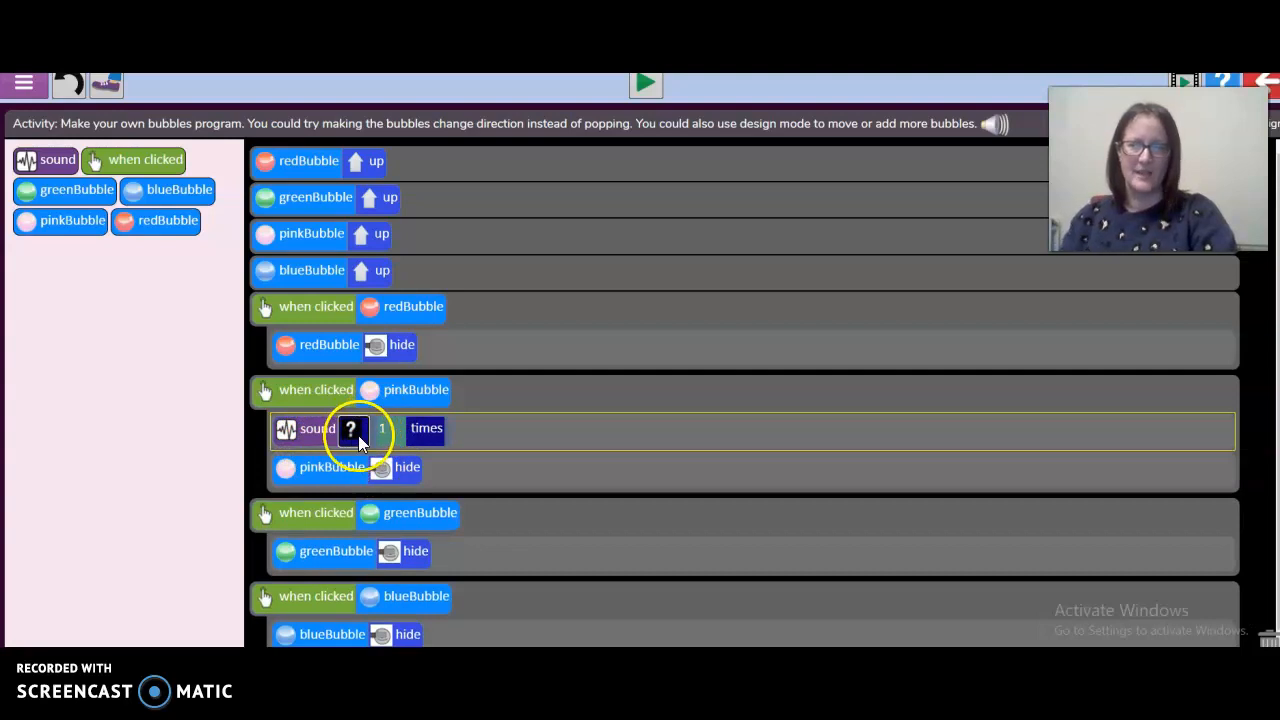
click(352, 428)
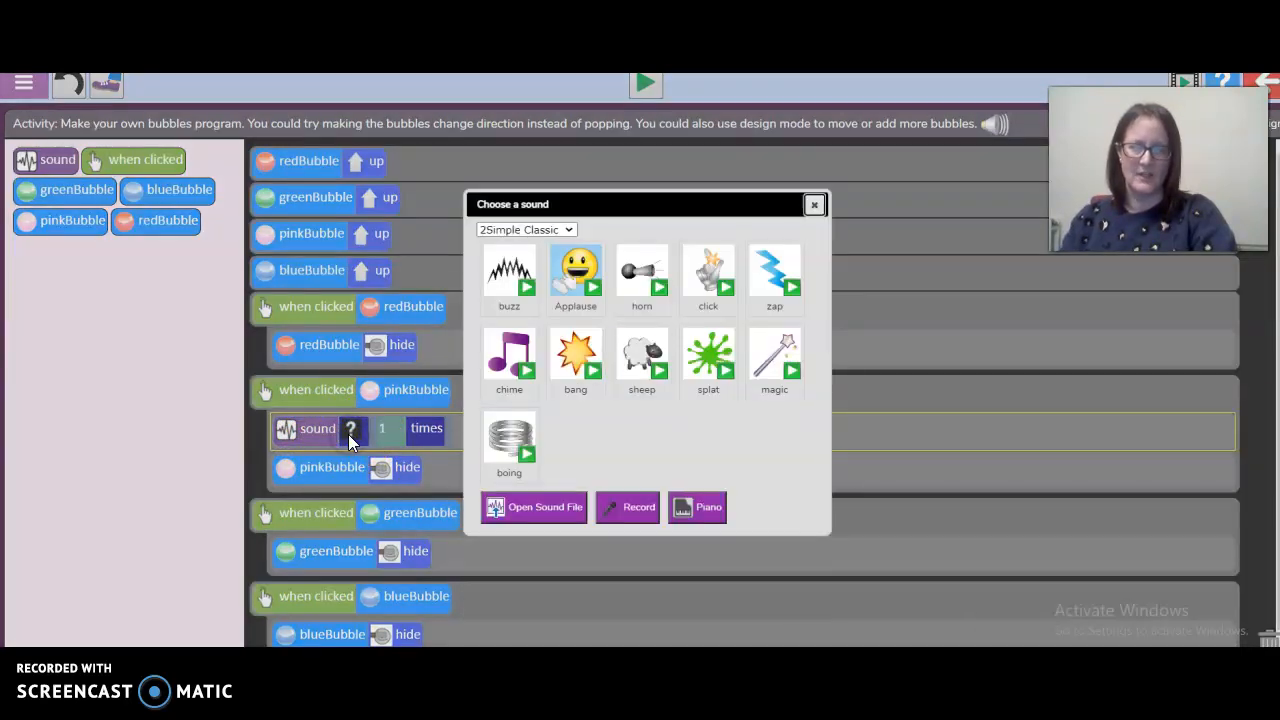
mouse_move(624, 270)
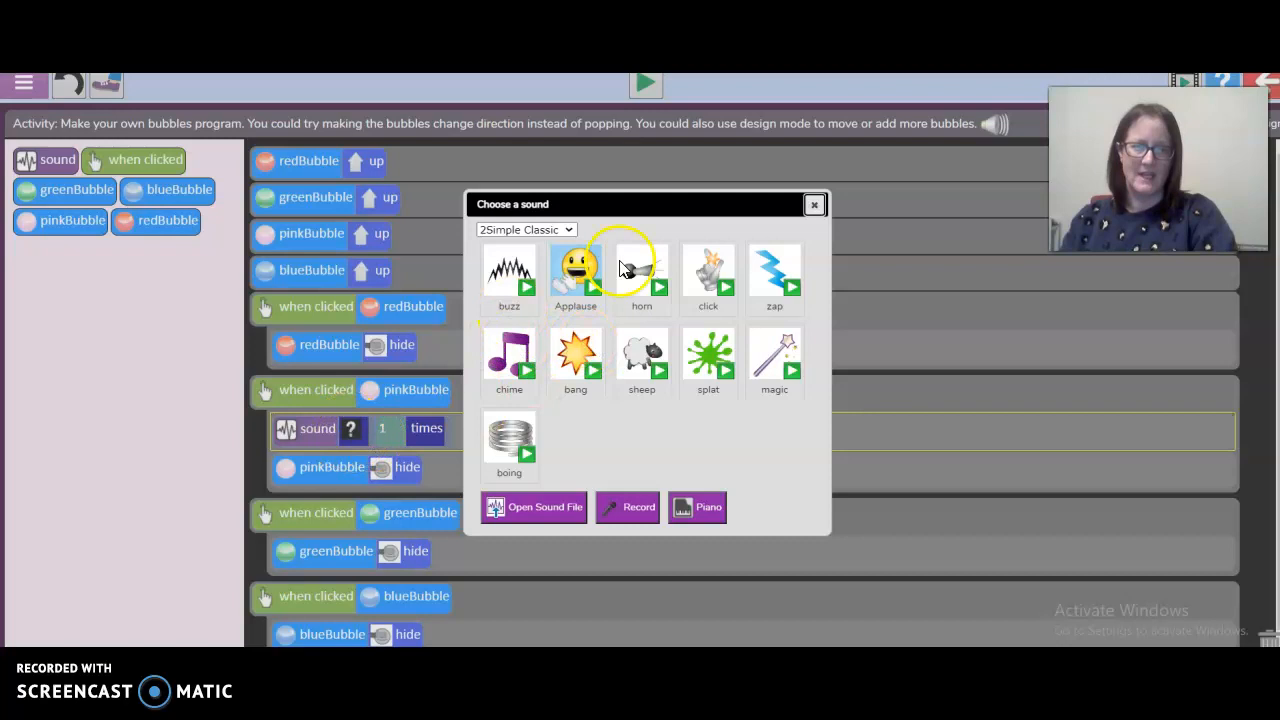
mouse_move(622, 382)
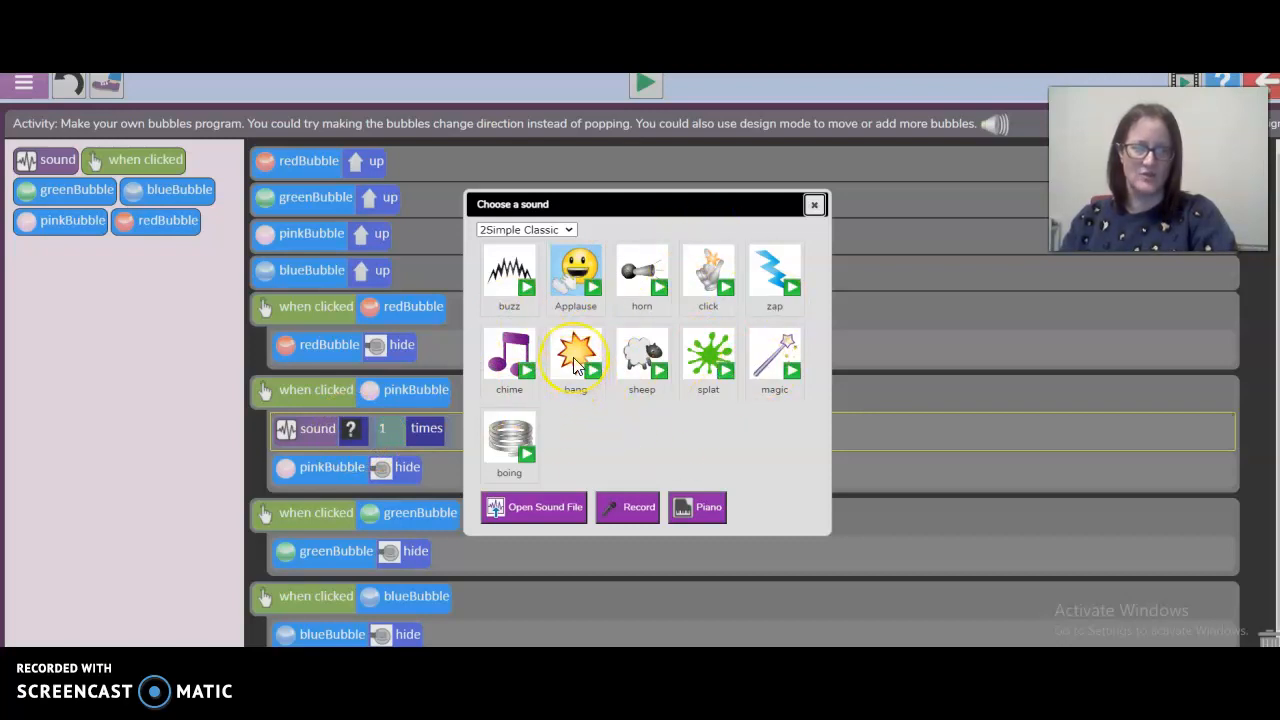
Step: Set the pink bubble's click sound to bang playing 3 times, then bring up its action choices
click(574, 356)
text(3)
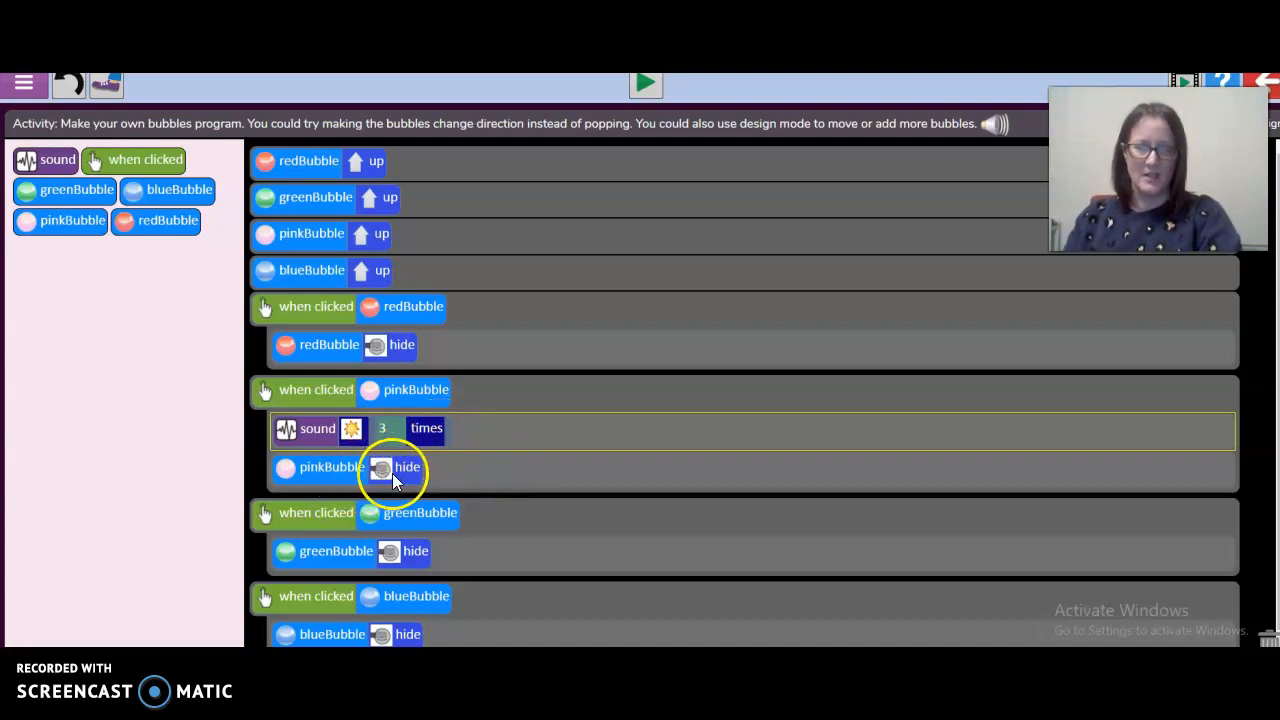
click(380, 468)
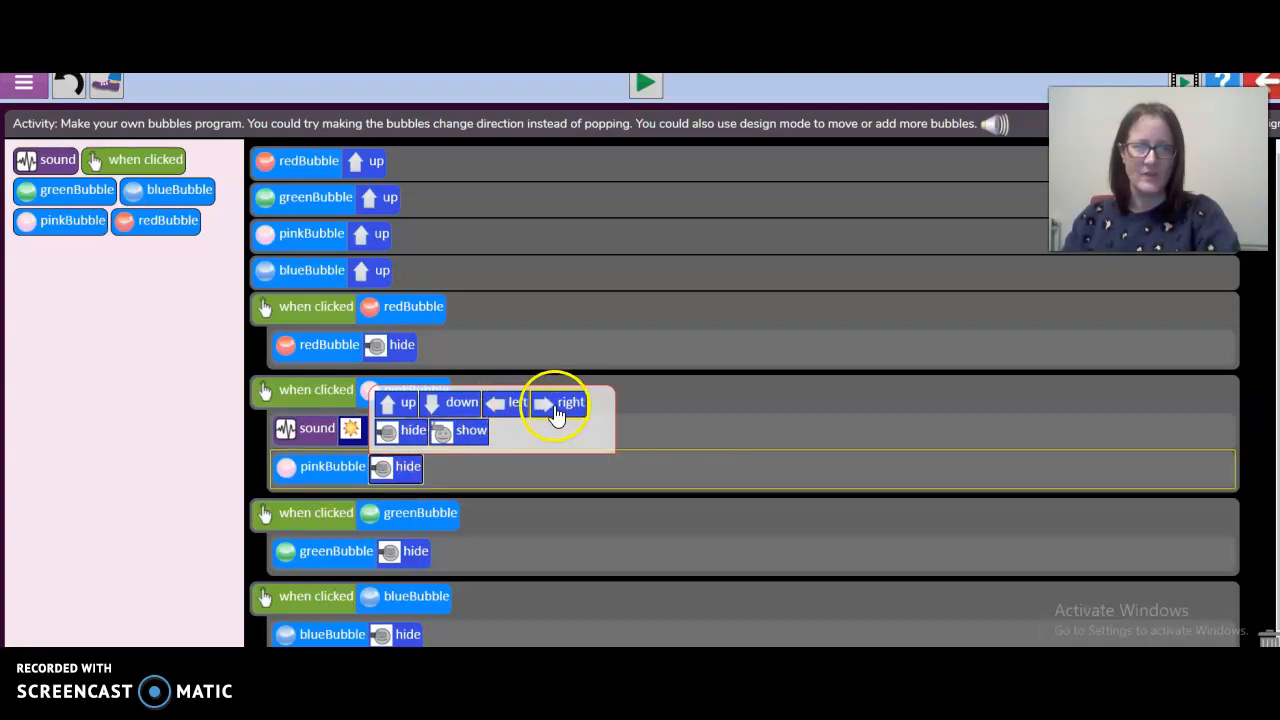
Step: Change the pink bubble's hide action to move right after the bang sound
click(570, 400)
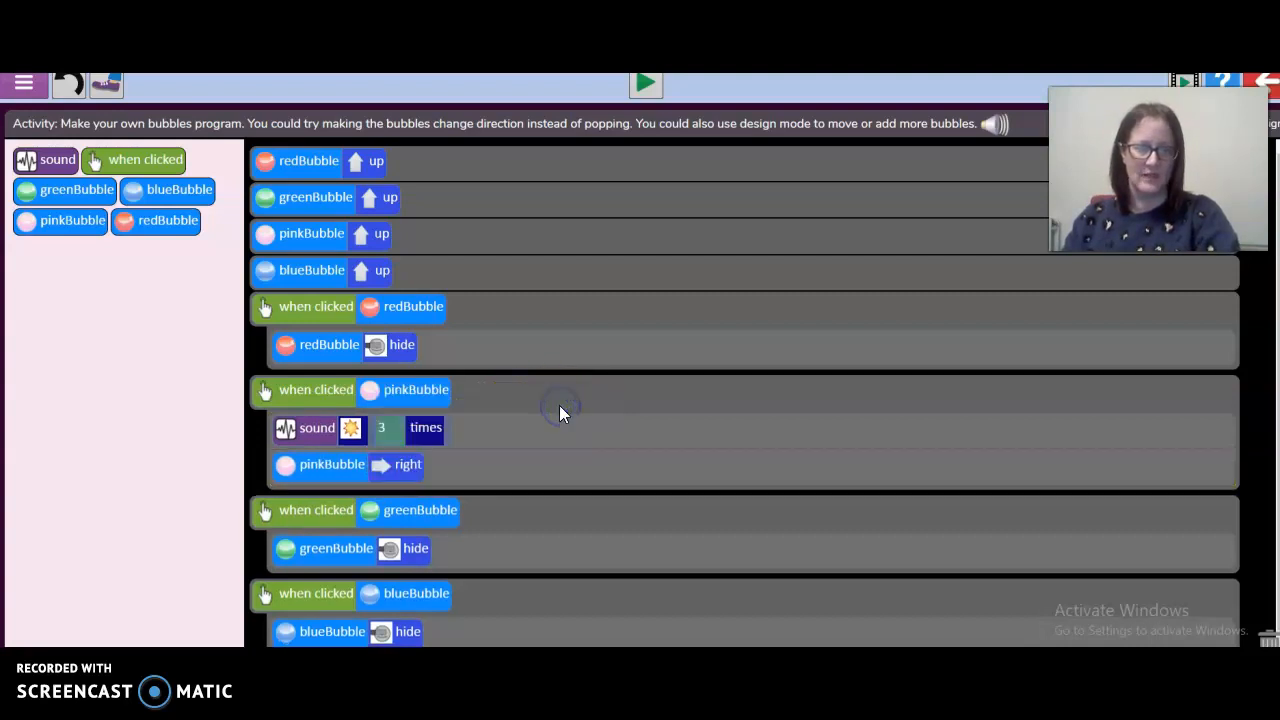
mouse_move(436, 504)
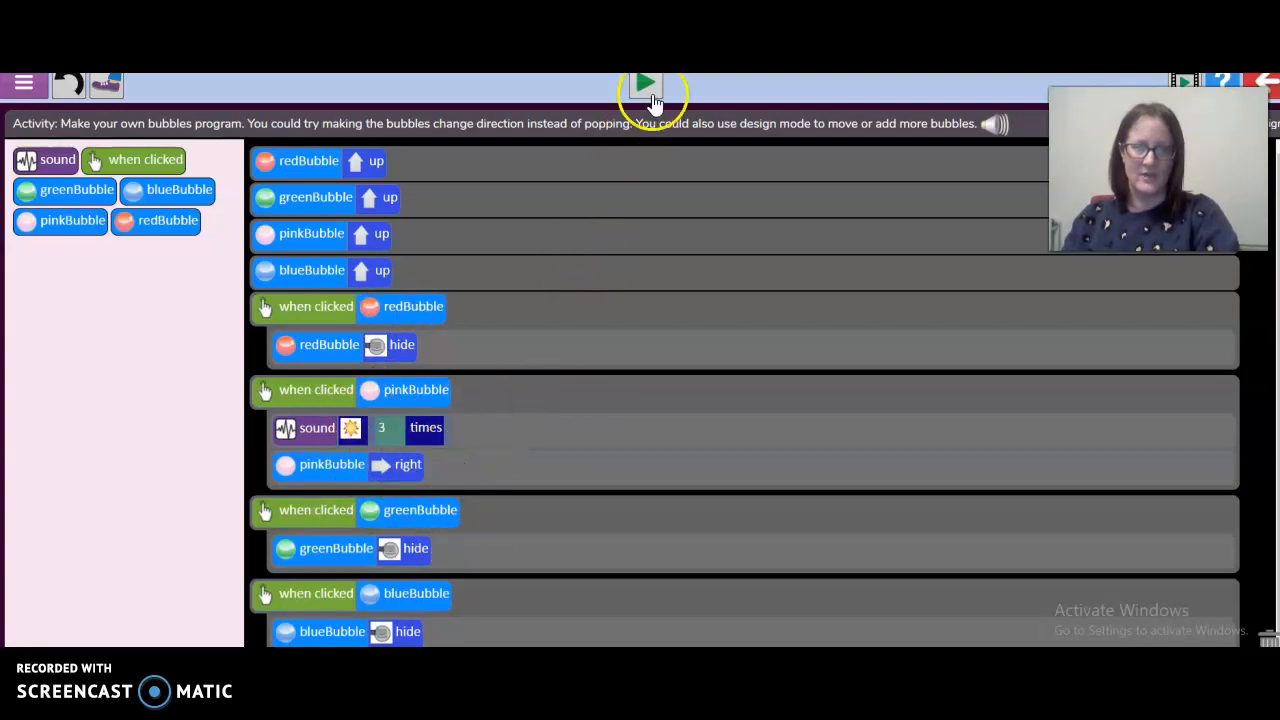
mouse_move(644, 90)
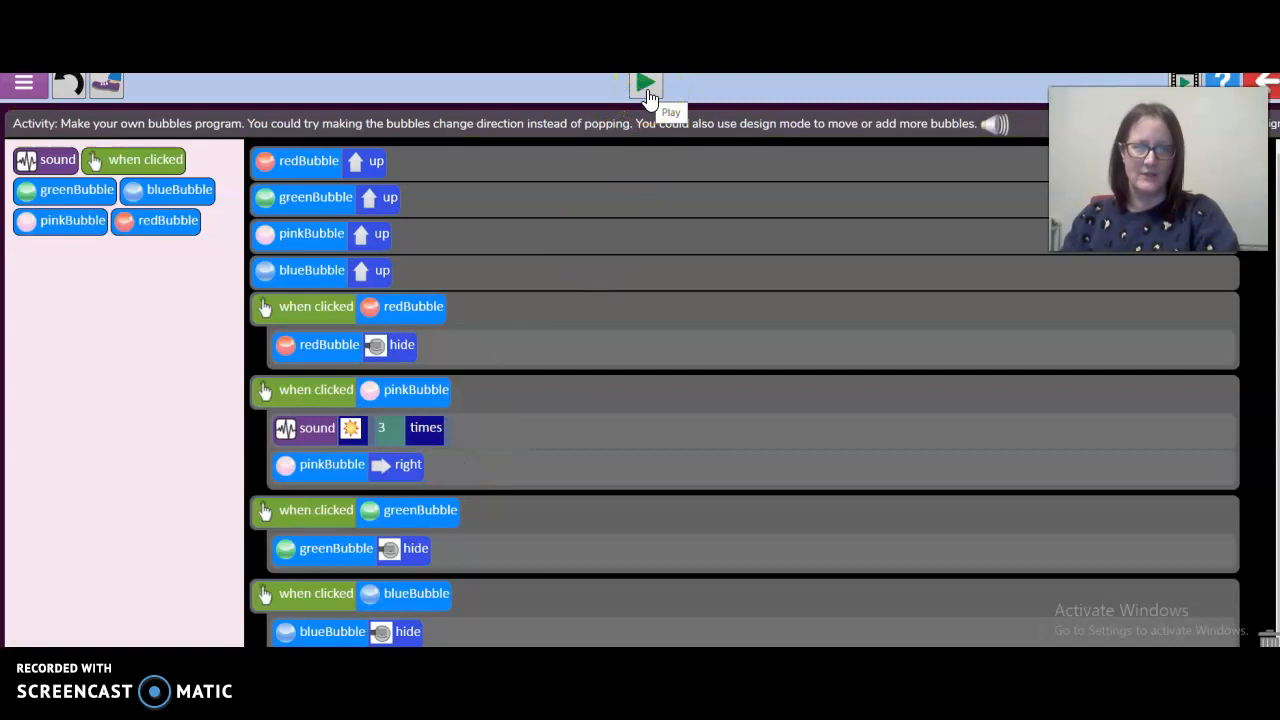